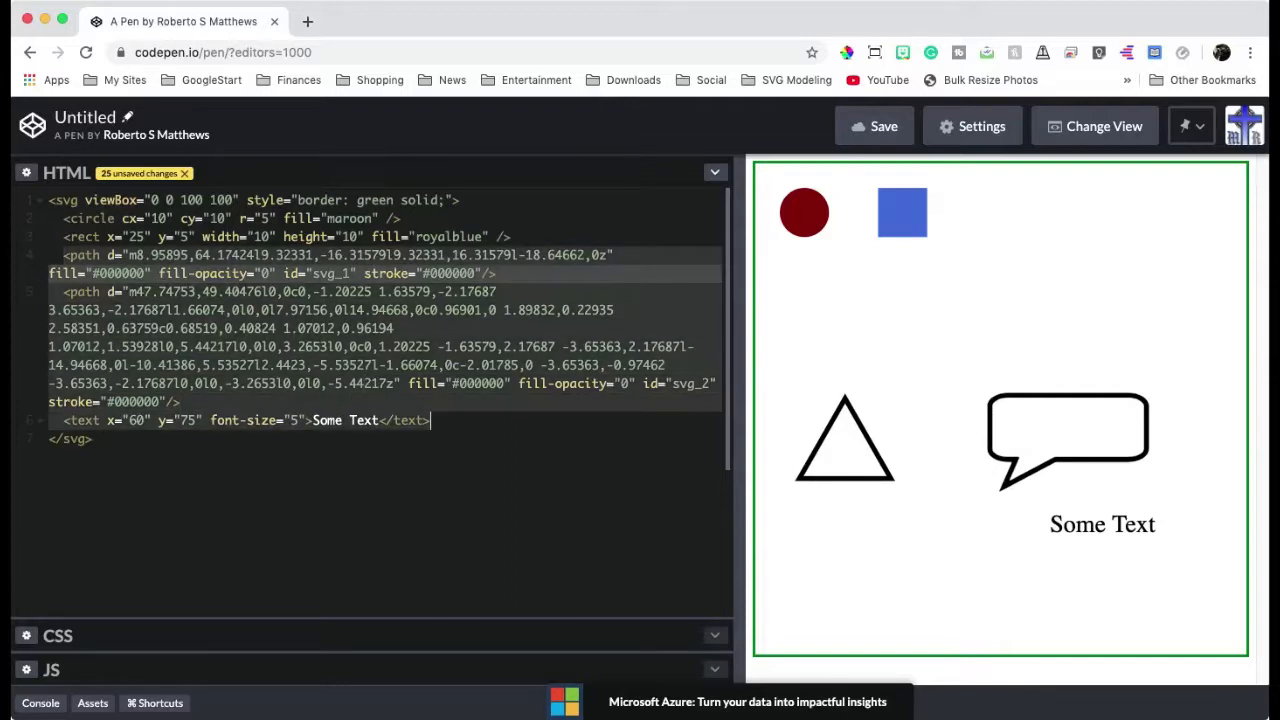
Comment out the two path elements and the text element with Cmd+/
key("cmd+/")
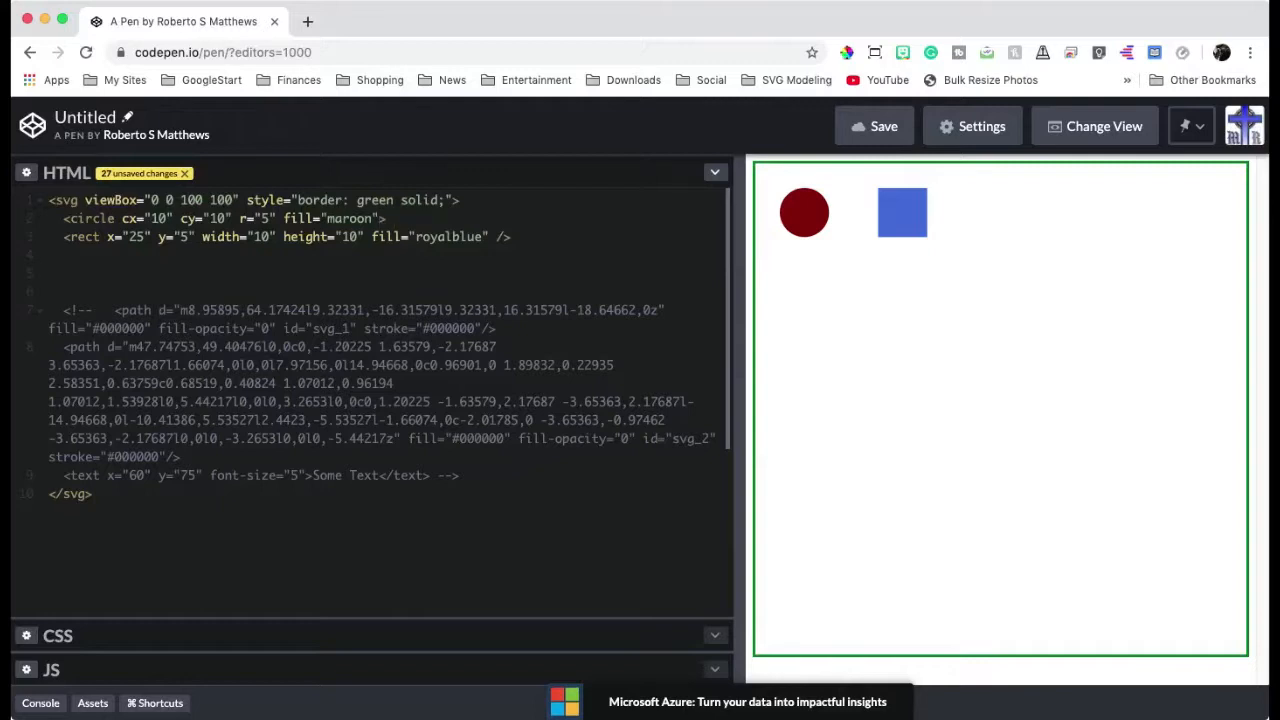
Turn the circle into an open/close tag pair and insert an empty animate snippet inside
type("></circle>")
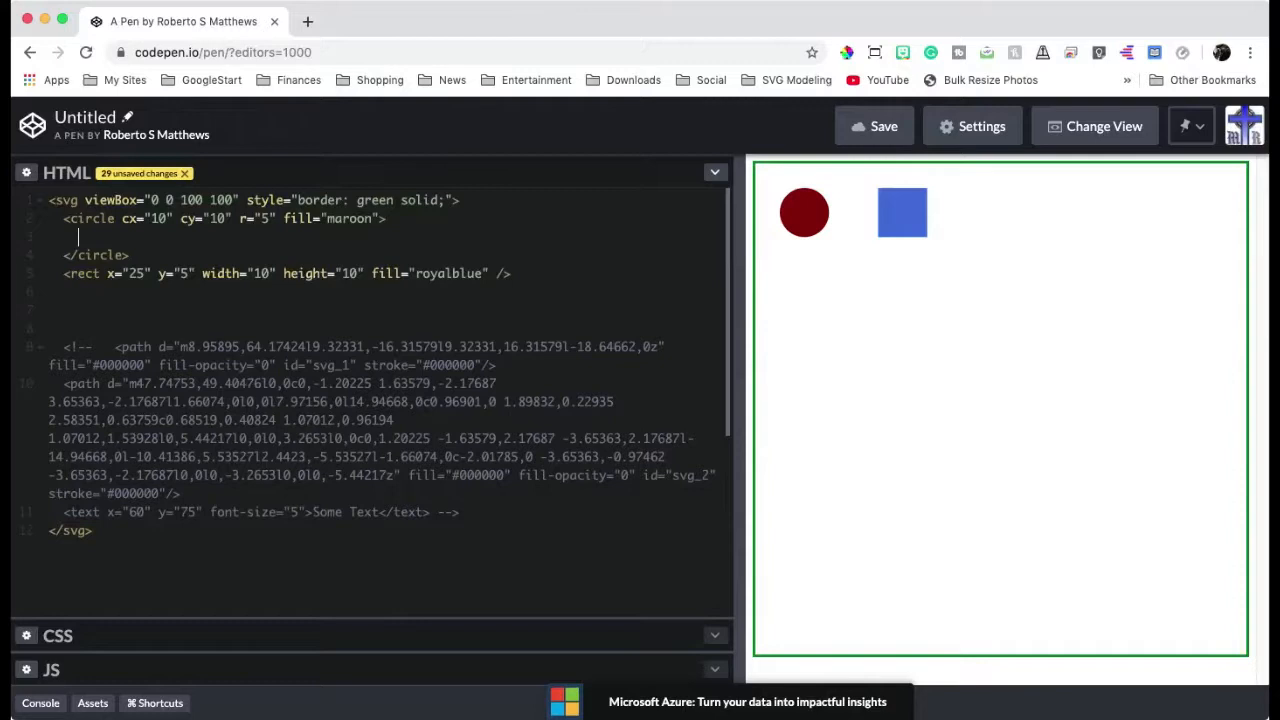
type("aini")
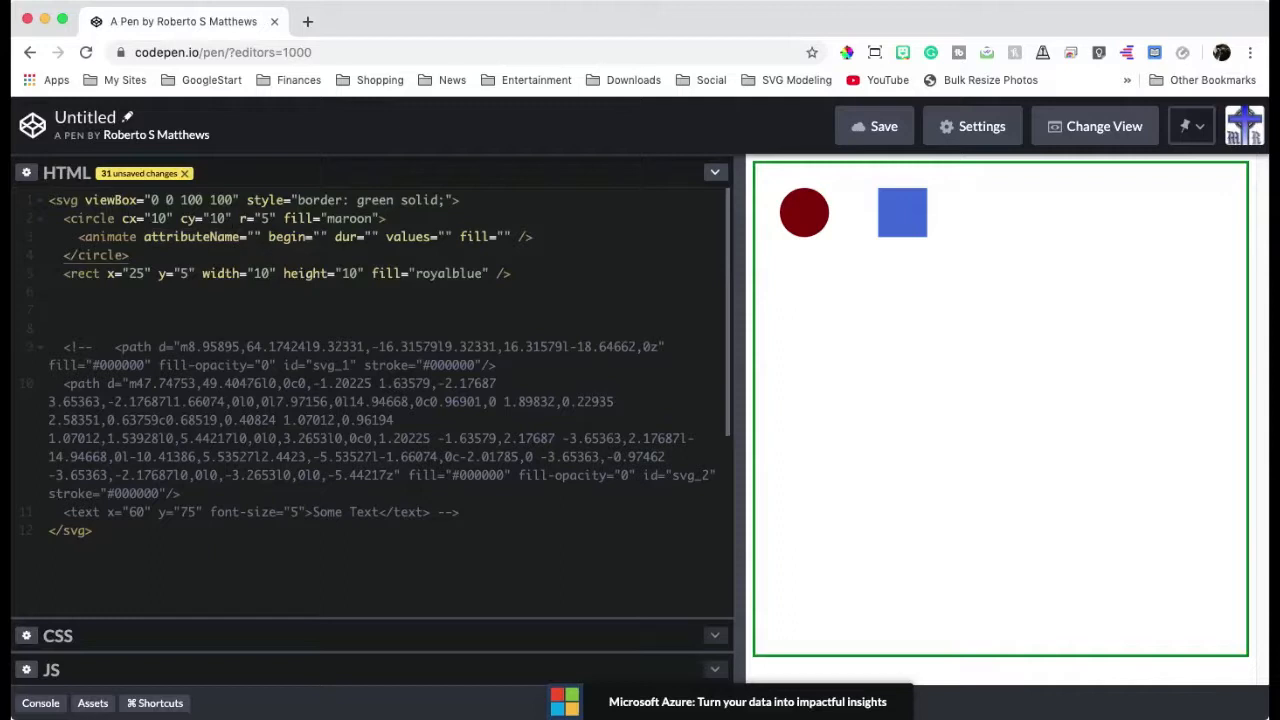
Swap the animate element's empty values attribute for an empty to attribute
left_click(132, 218)
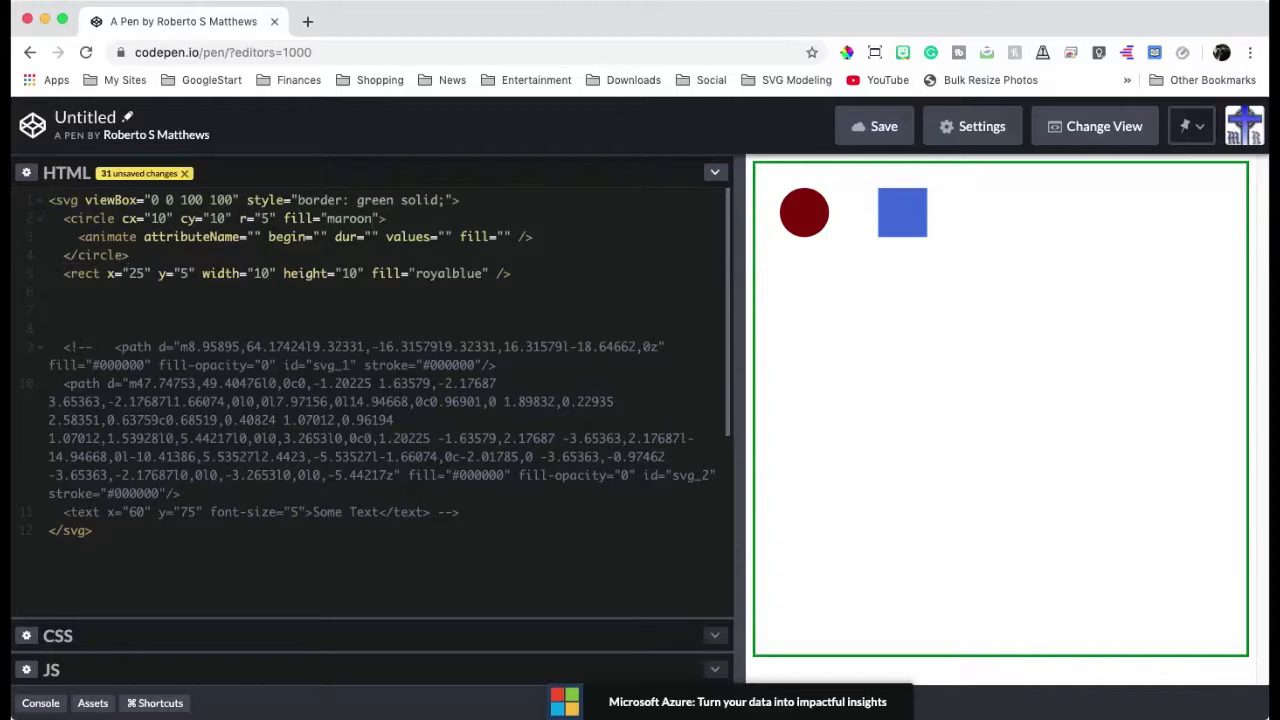
left_click(319, 237)
type("to")
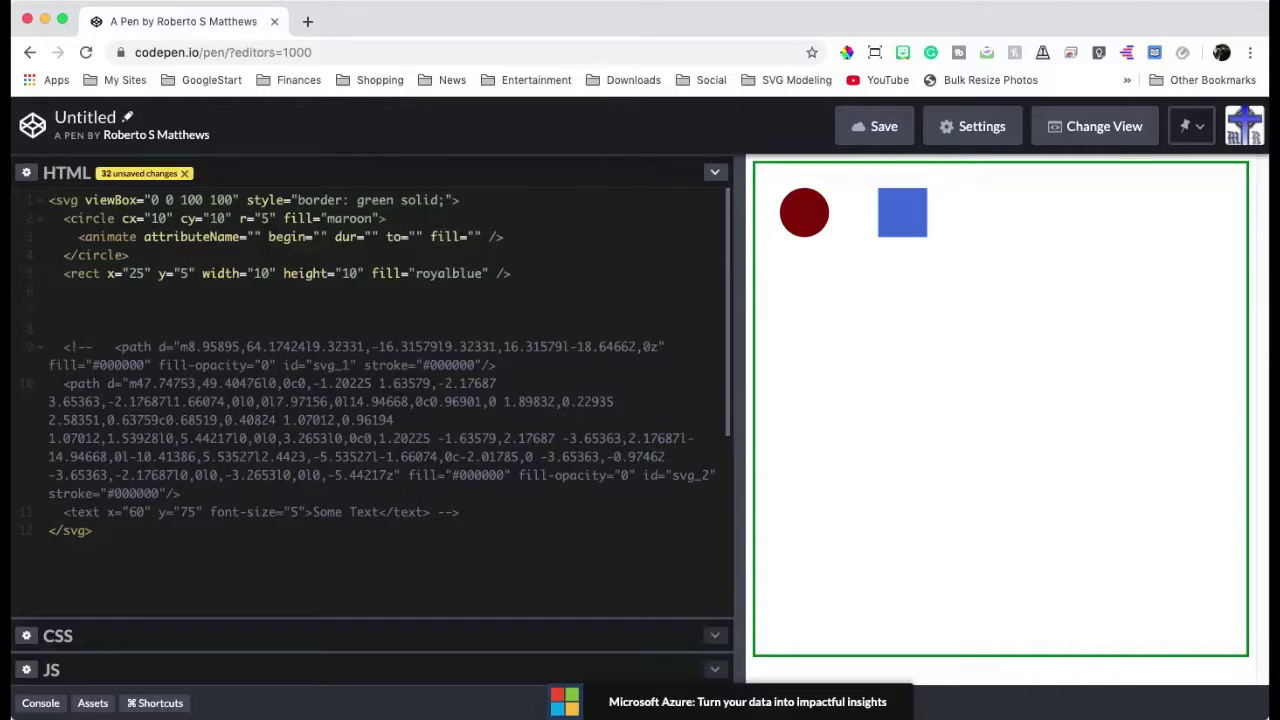
left_click(470, 237)
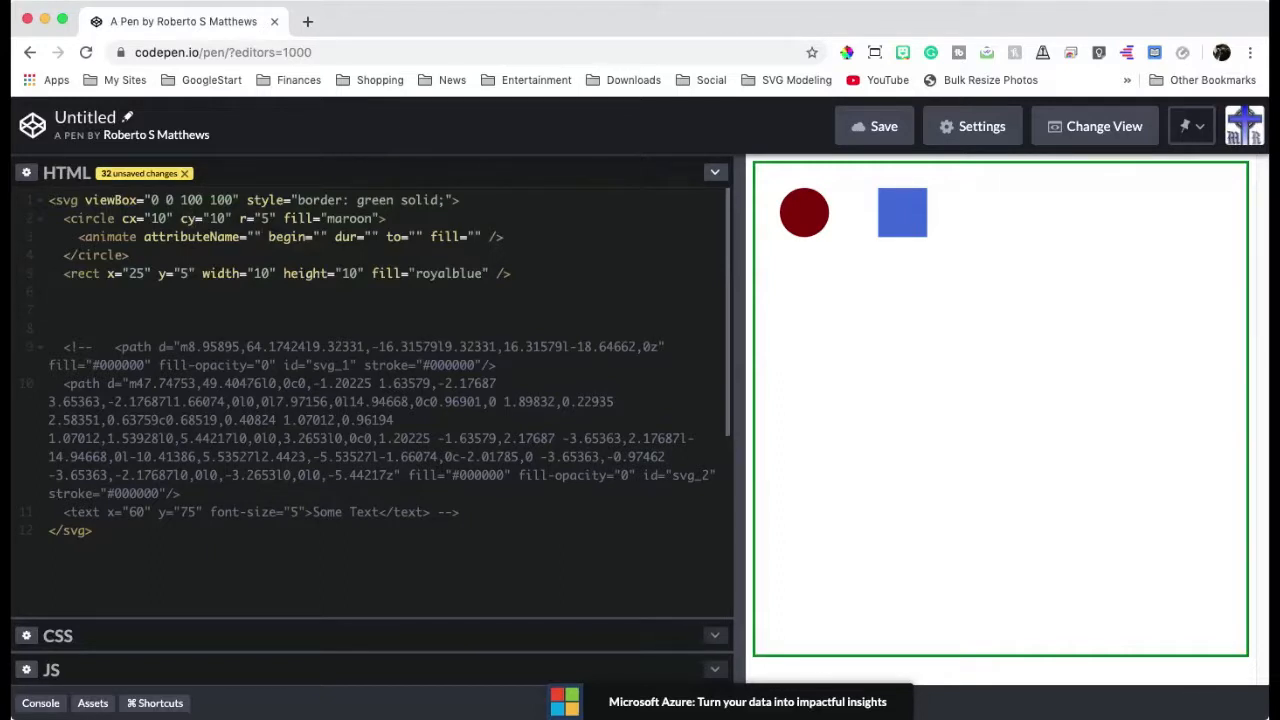
Fill in the circle's animate: attributeName cy, begin 0s, dur 3s, to 75, fill freeze
type("cy")
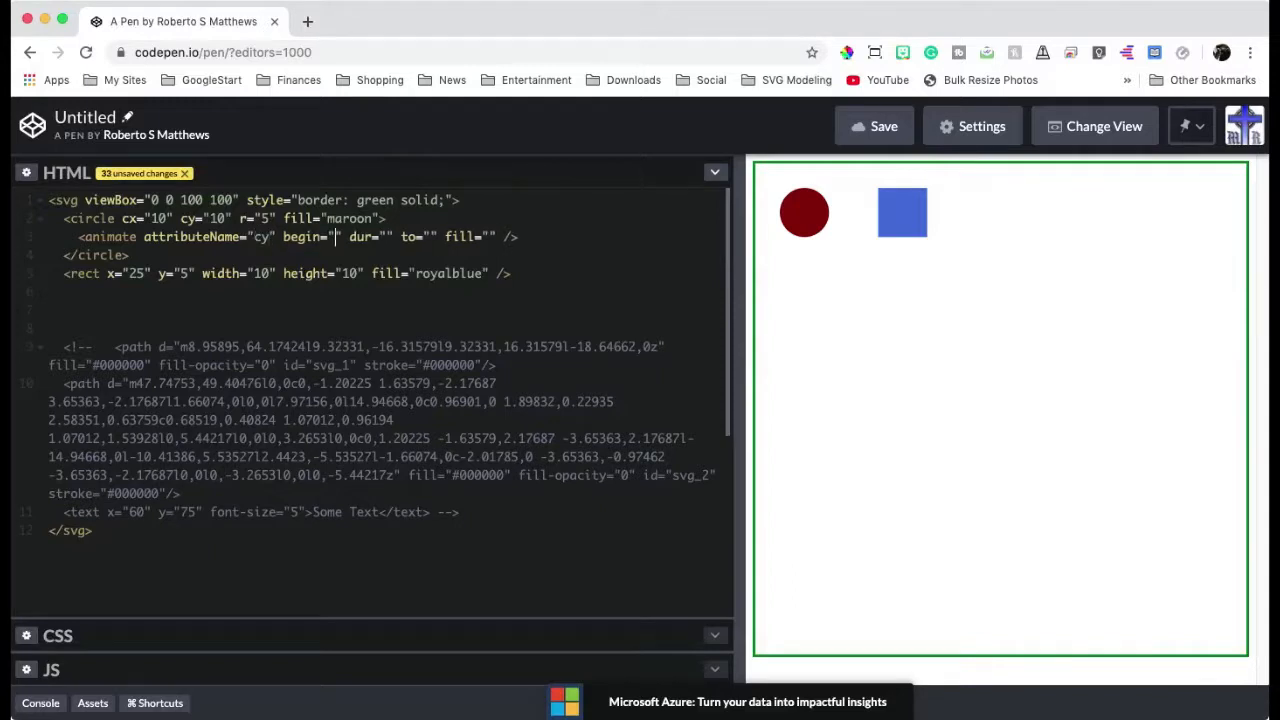
type("0s")
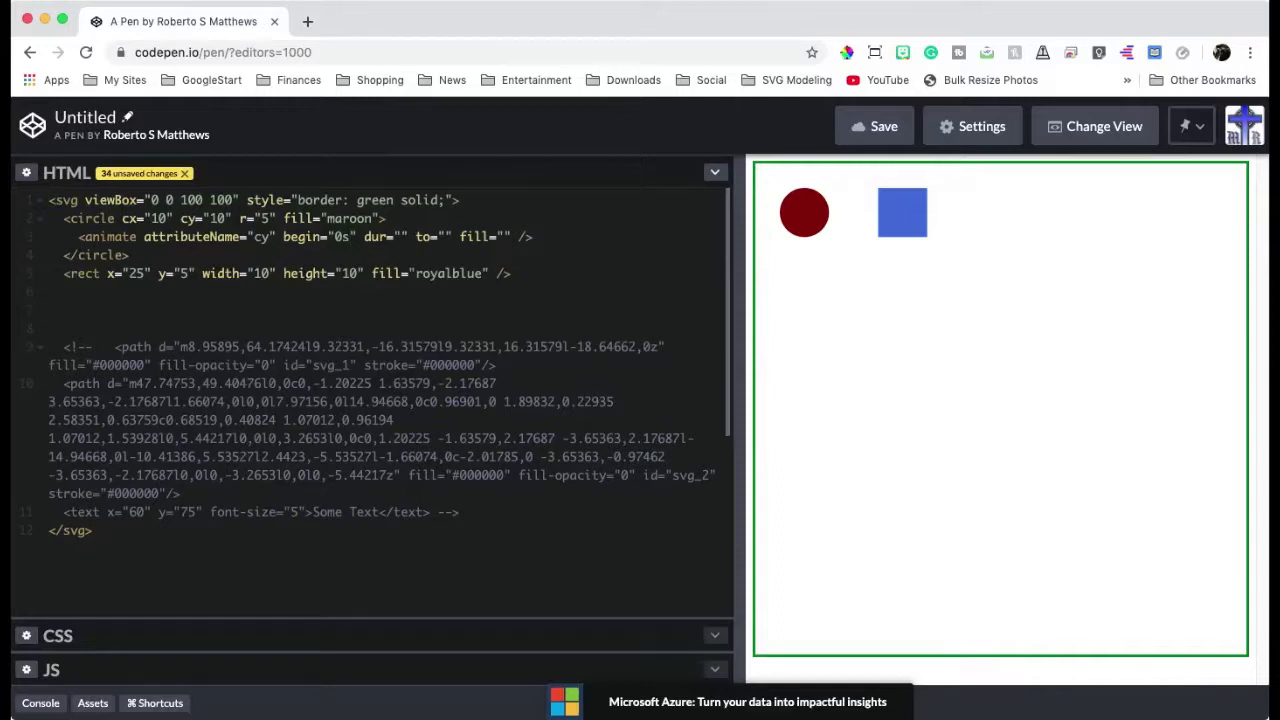
type("3s")
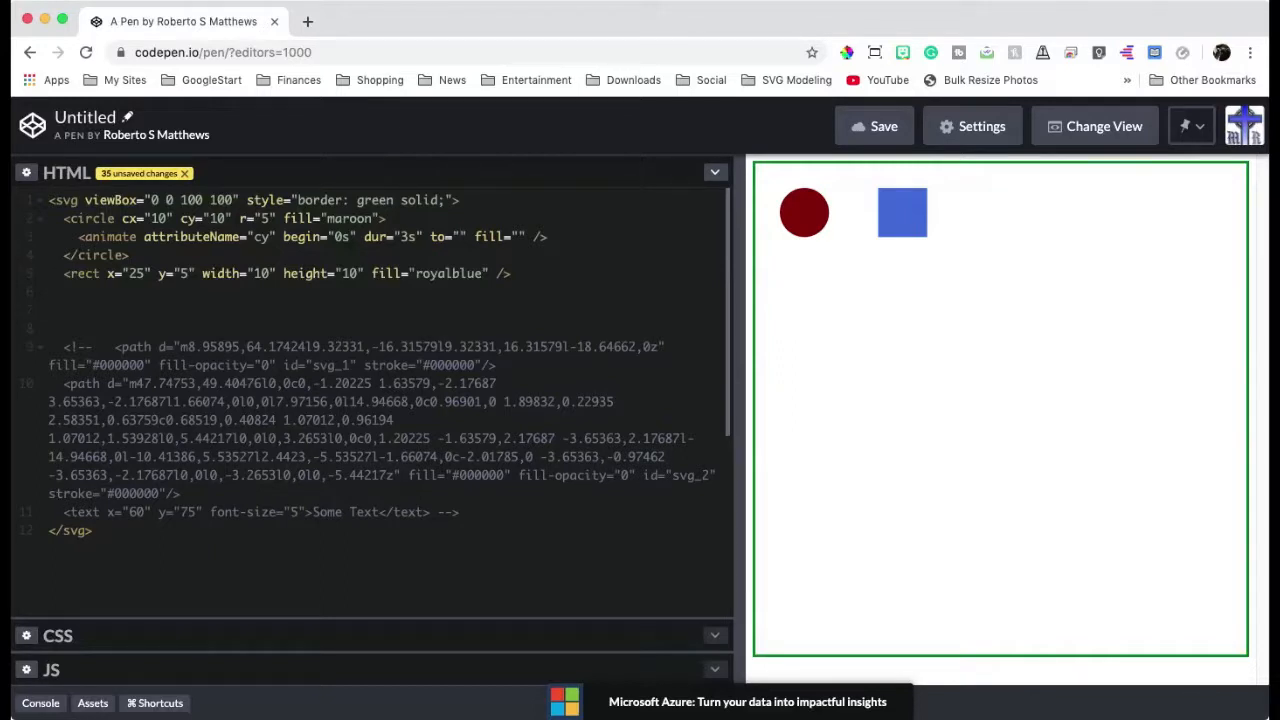
type("75")
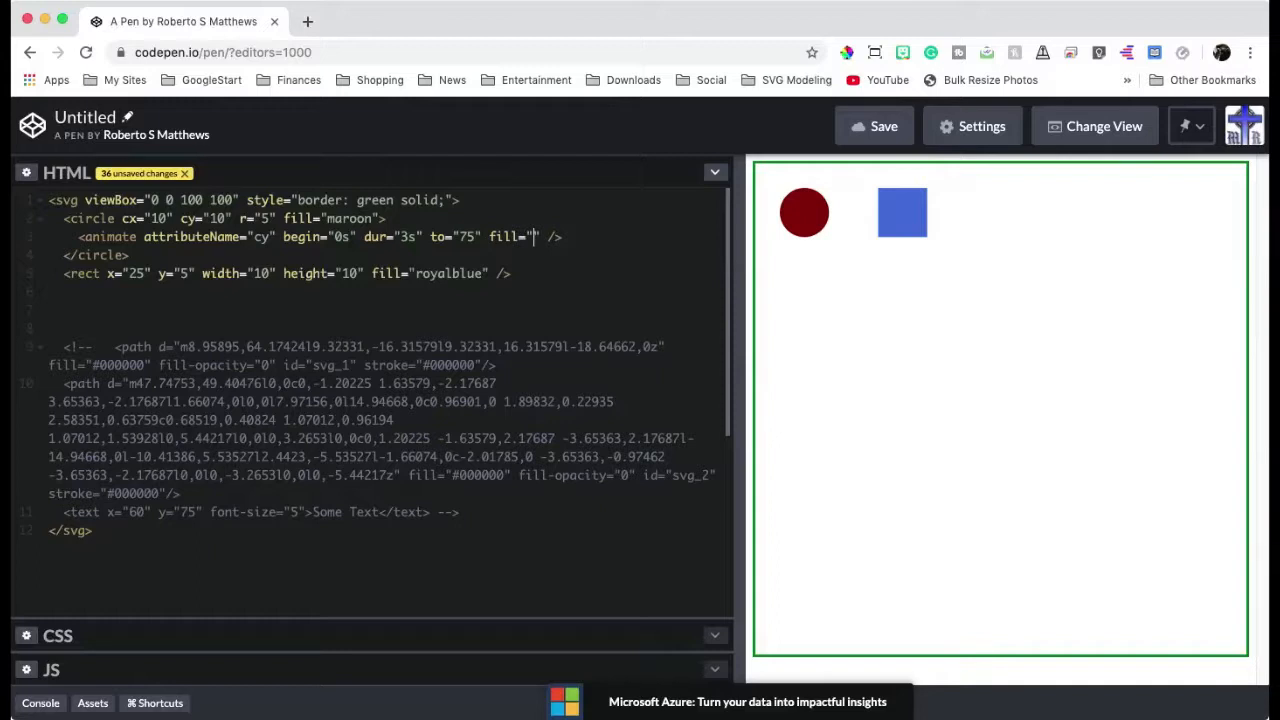
type("freeze")
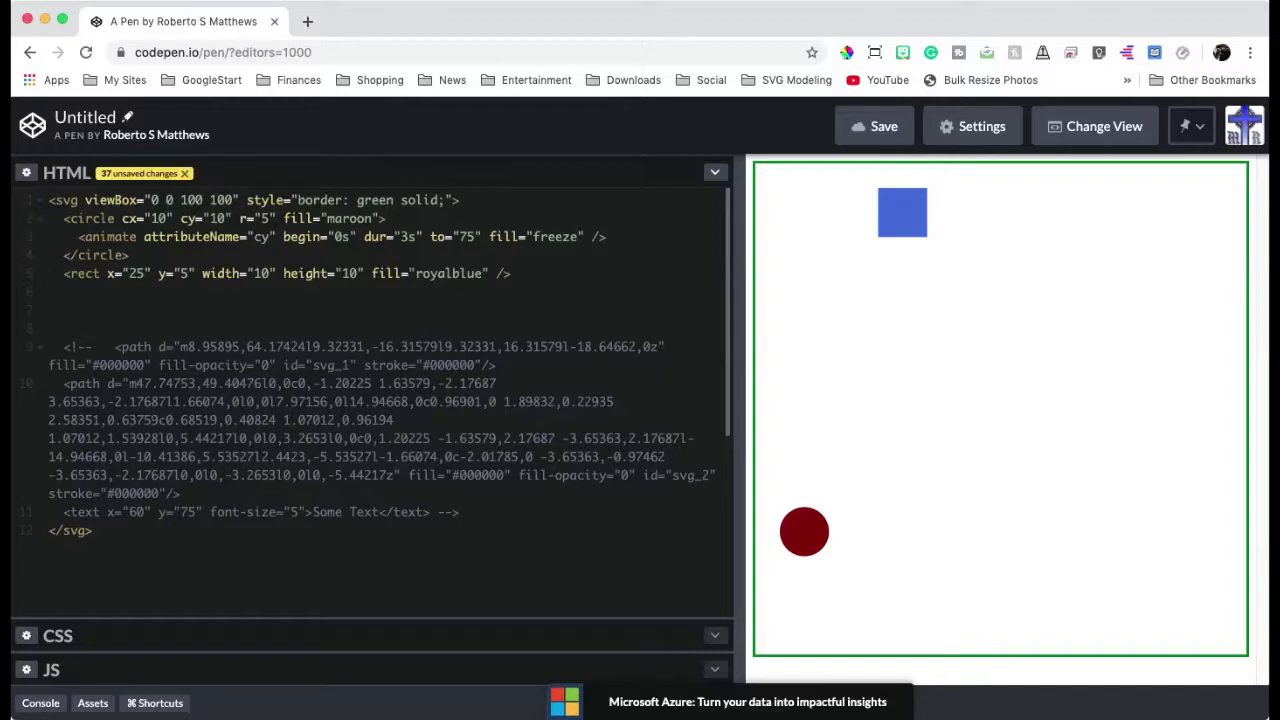
left_click(577, 237)
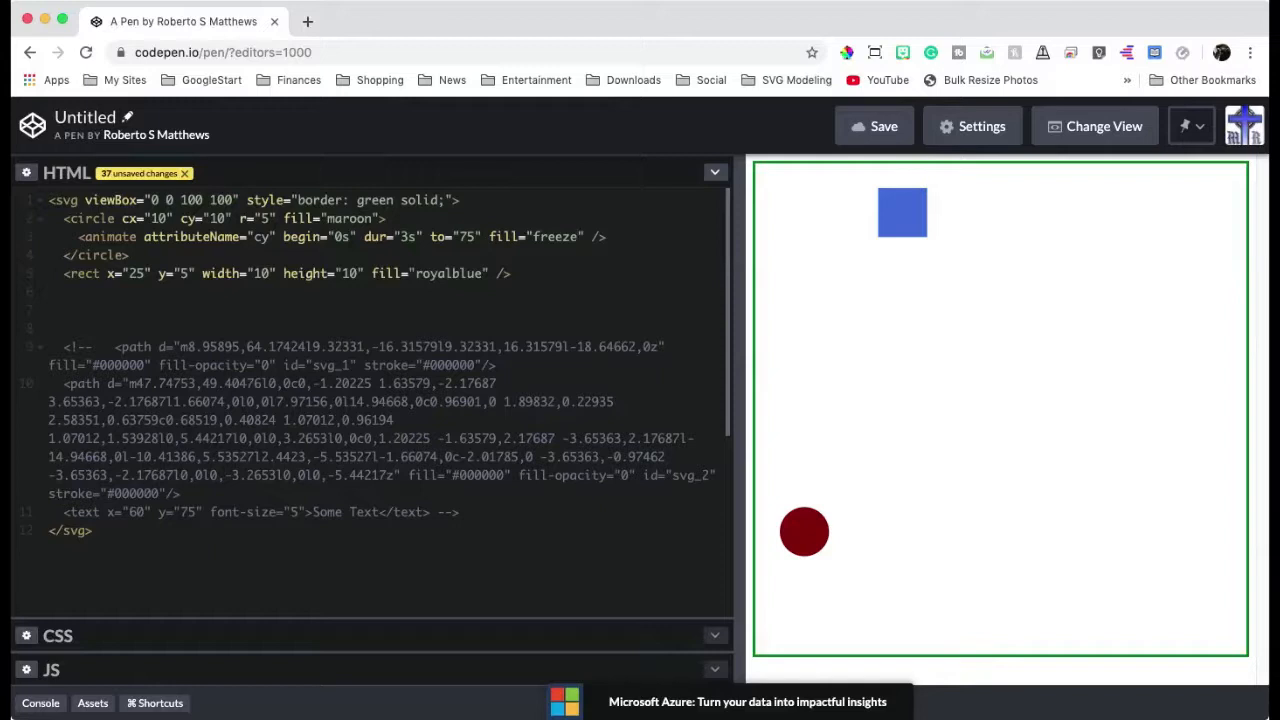
left_click(578, 237)
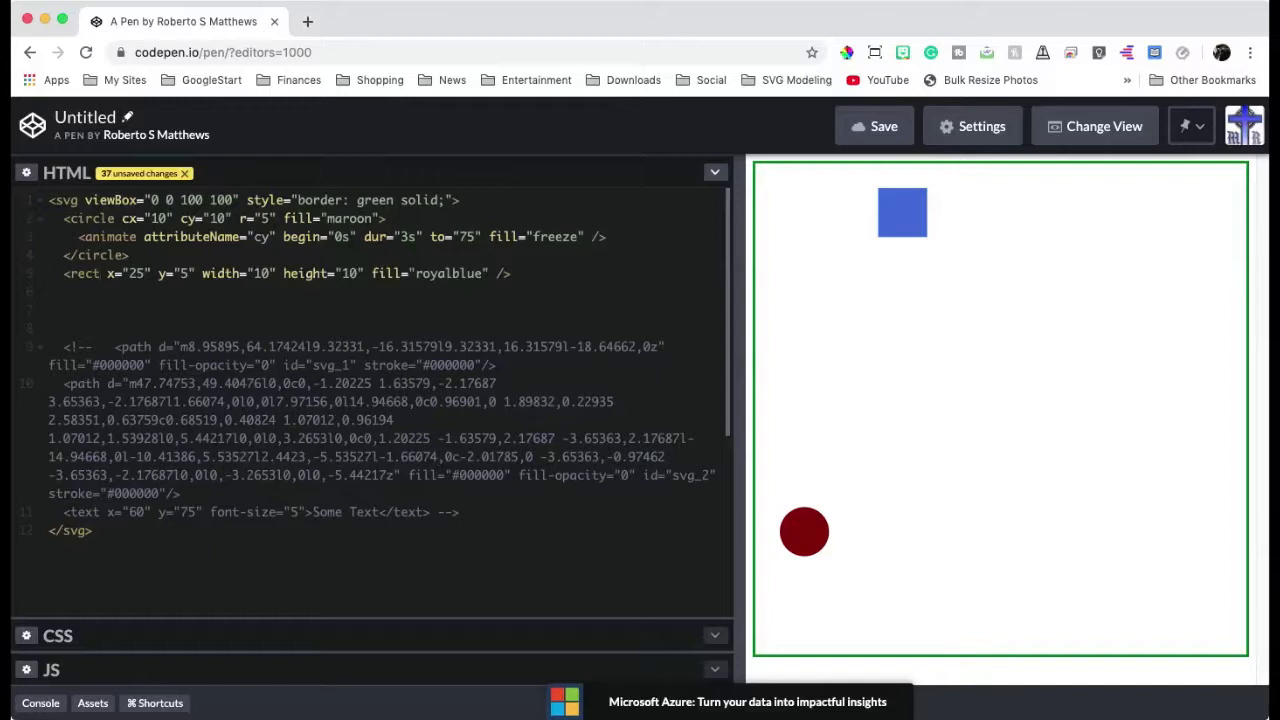
left_click(100, 273)
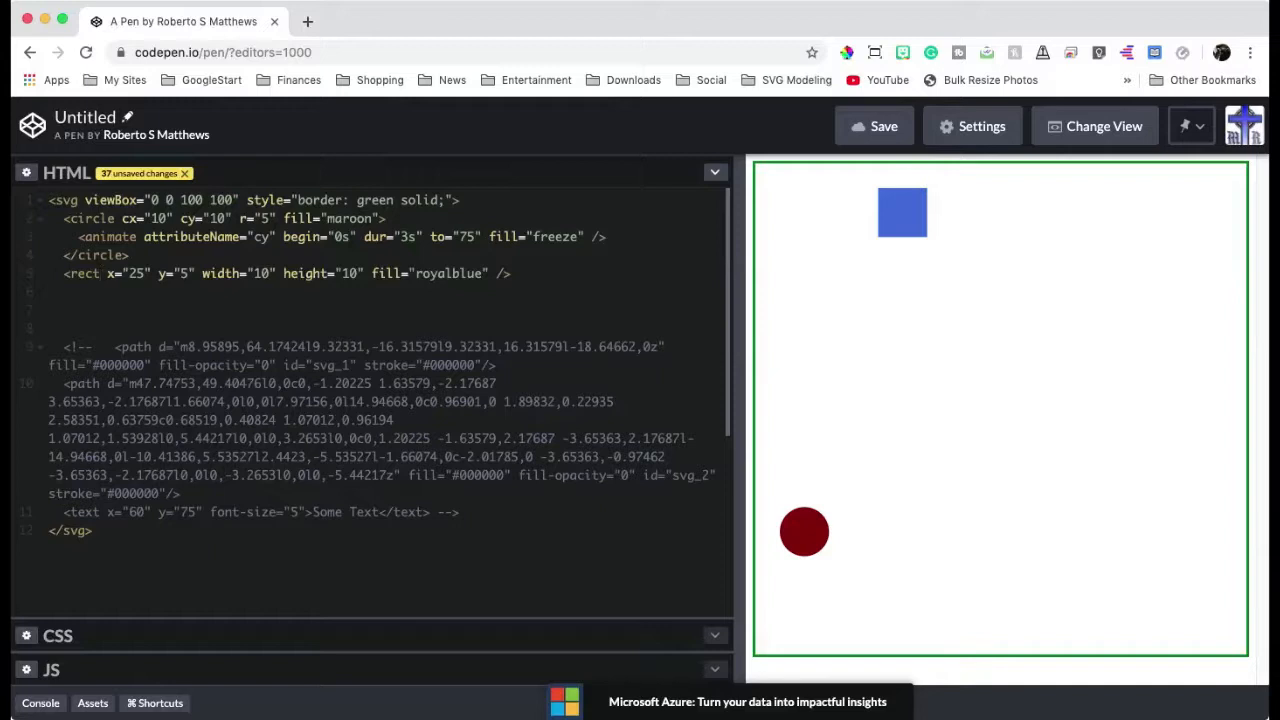
type("asp?filename=tryhtml_default")
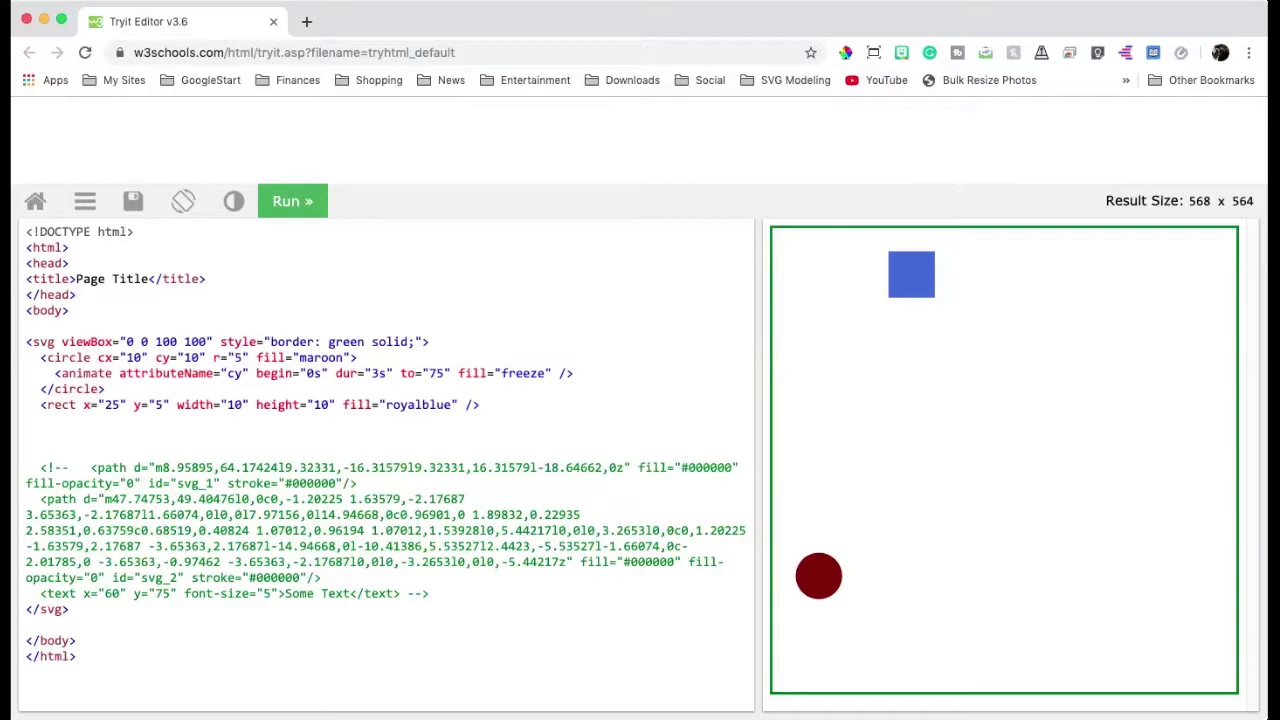
Paste the SVG code into the Tryit Editor and run it
left_click(233, 201)
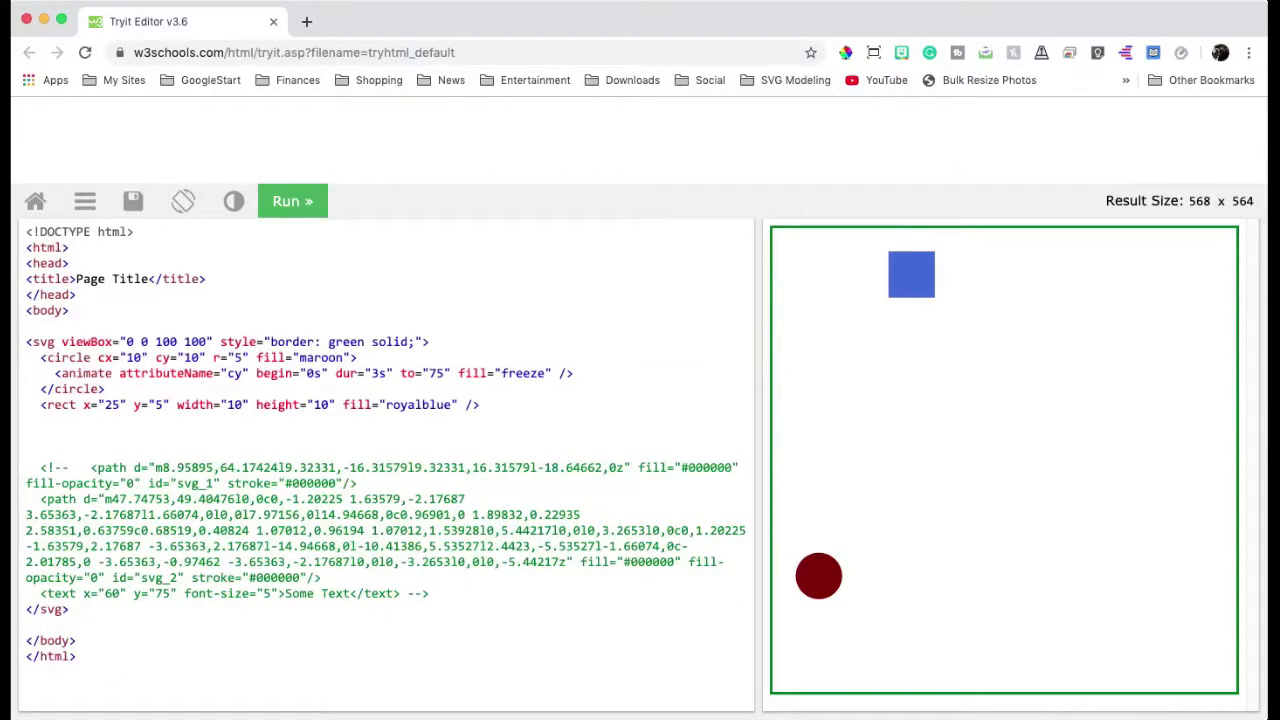
left_click(292, 201)
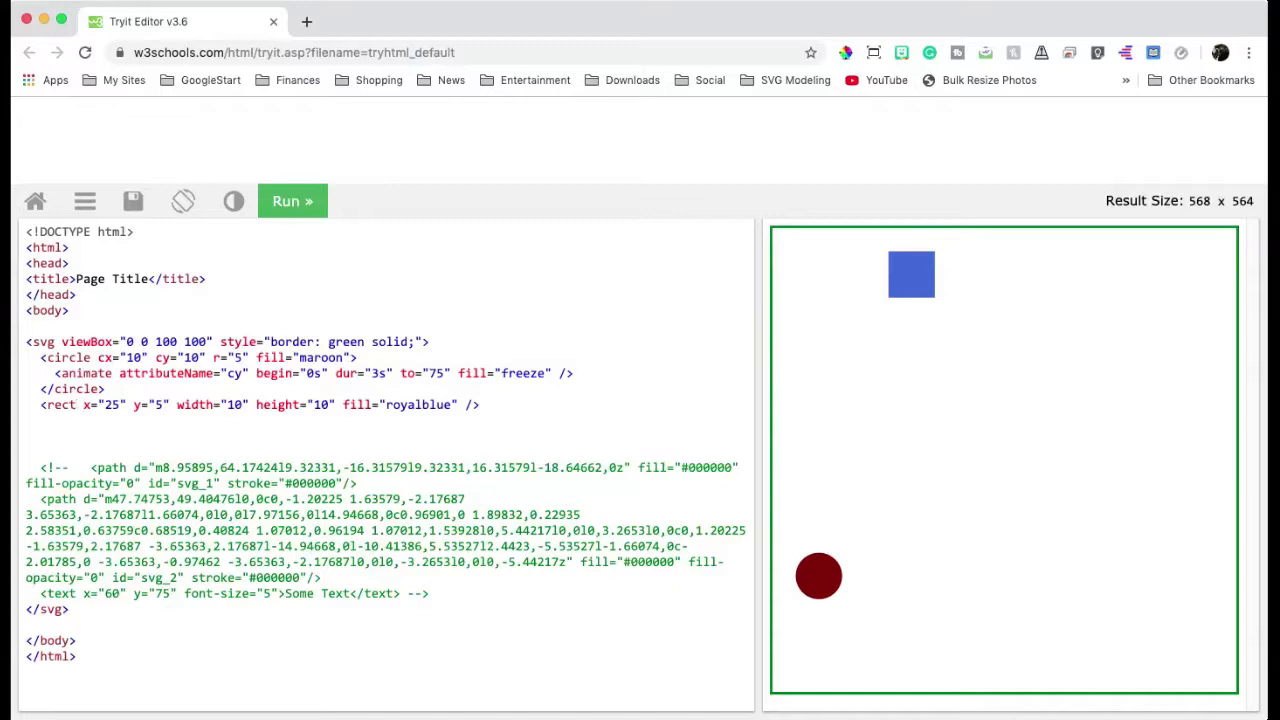
Add id="myRect" to the square and begin an animate tag on the line below
left_click(78, 405)
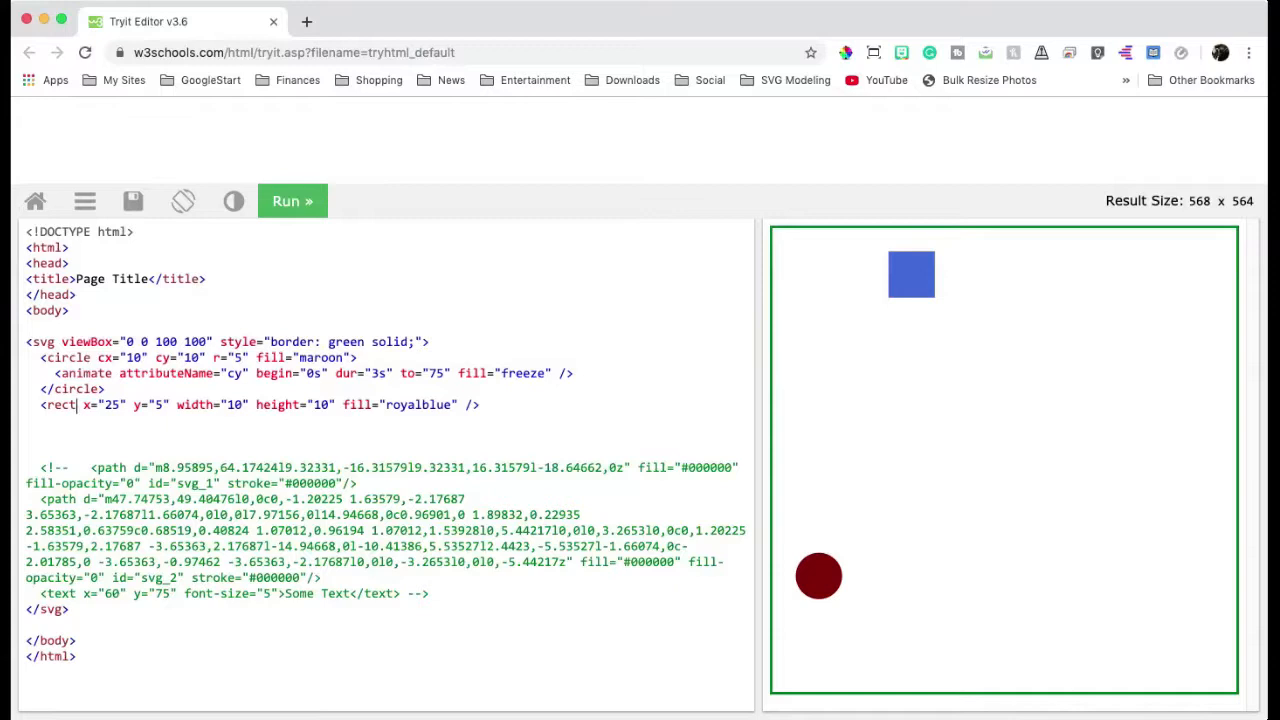
type("id=\"")
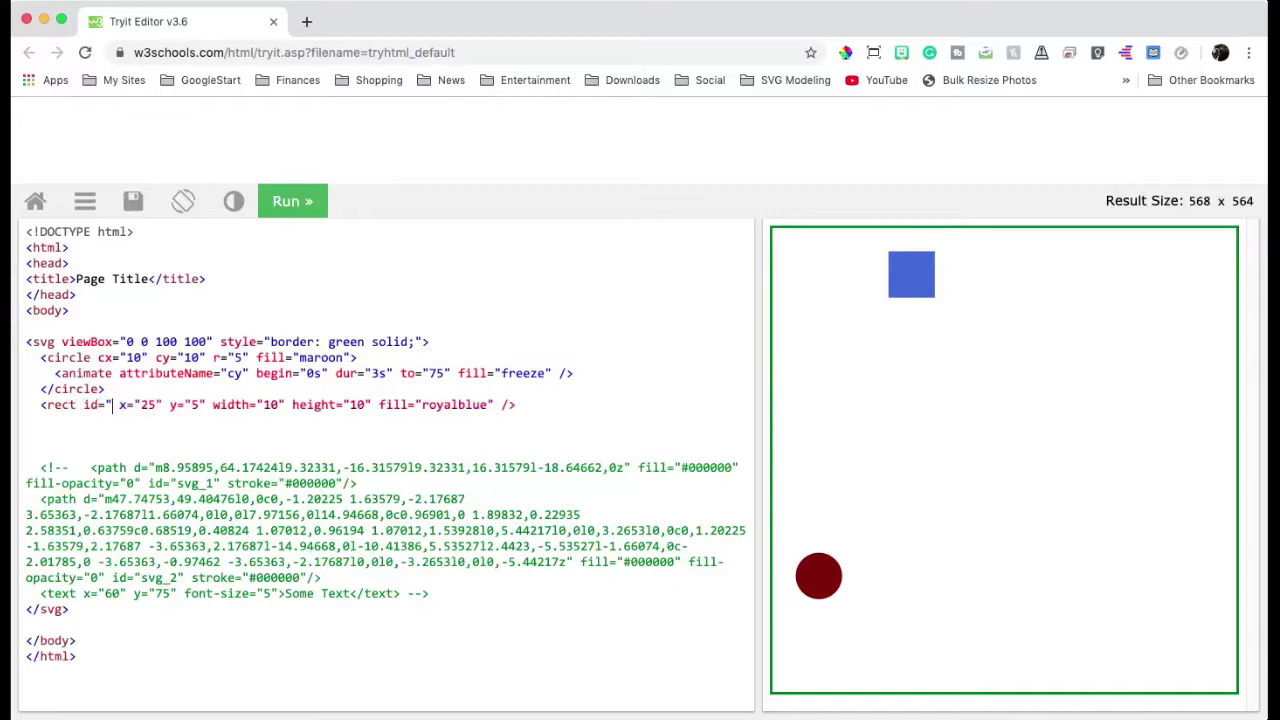
type("myRect")
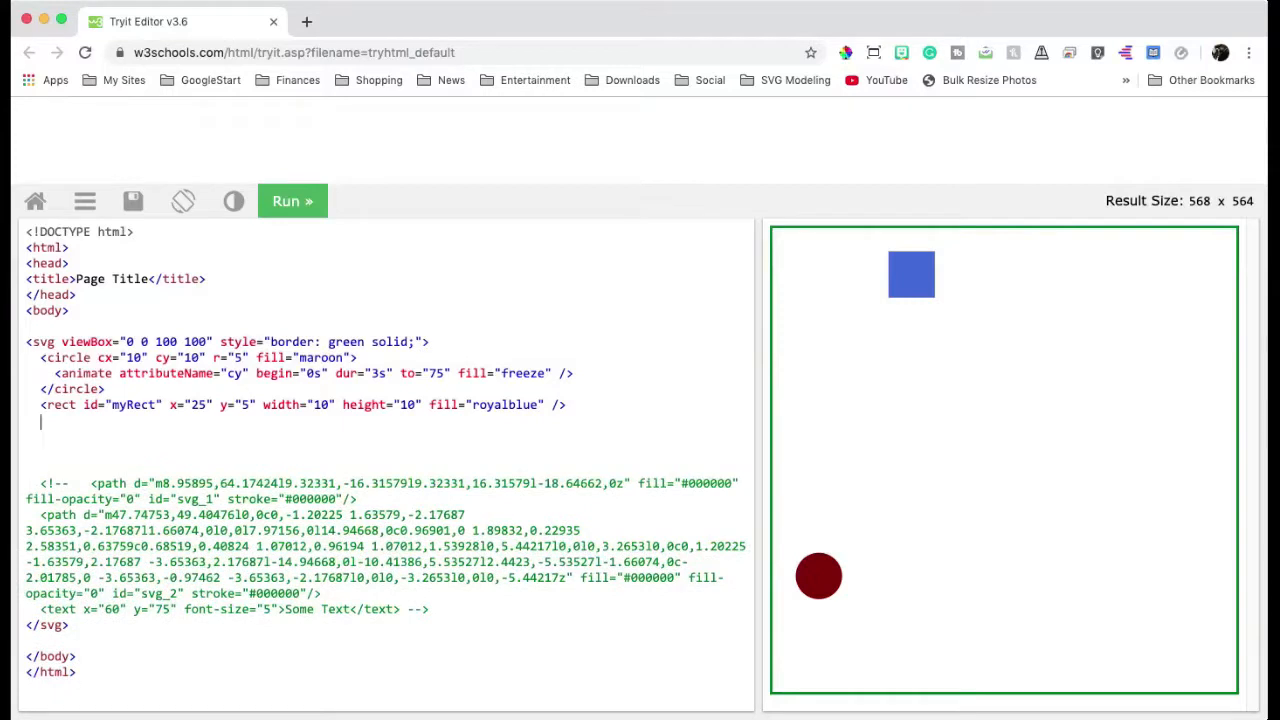
type("<anima")
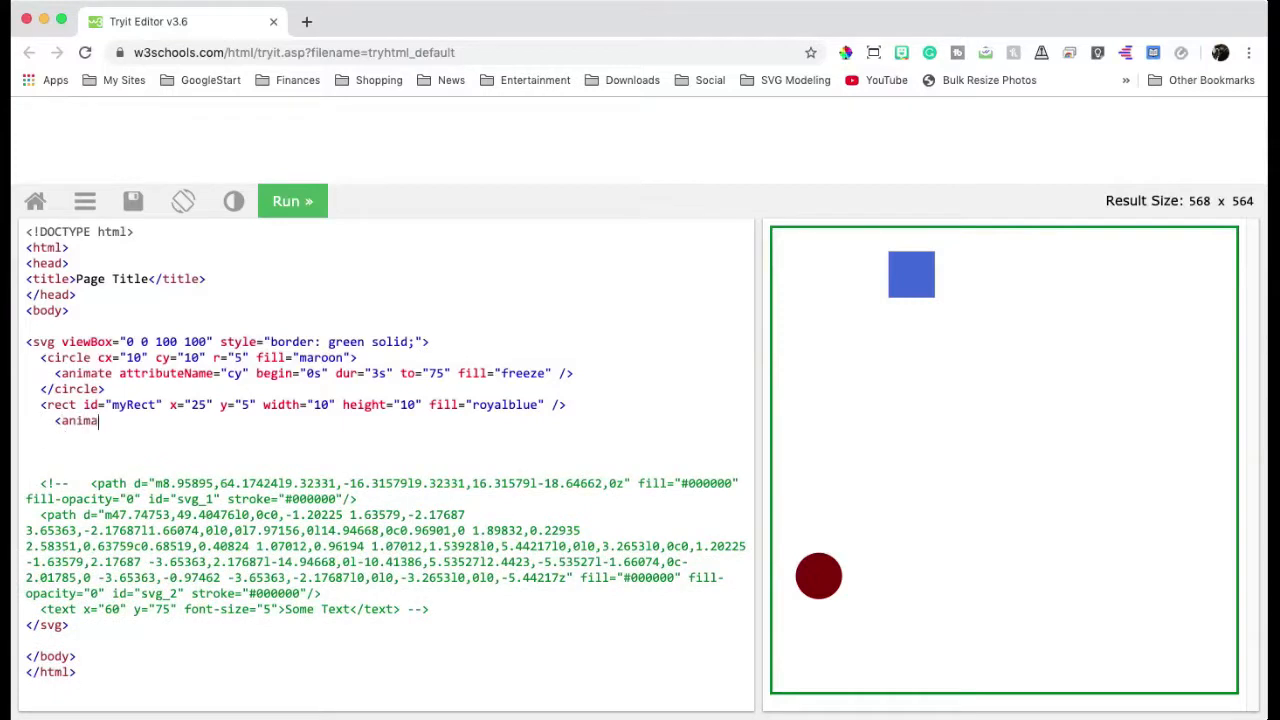
type("te")
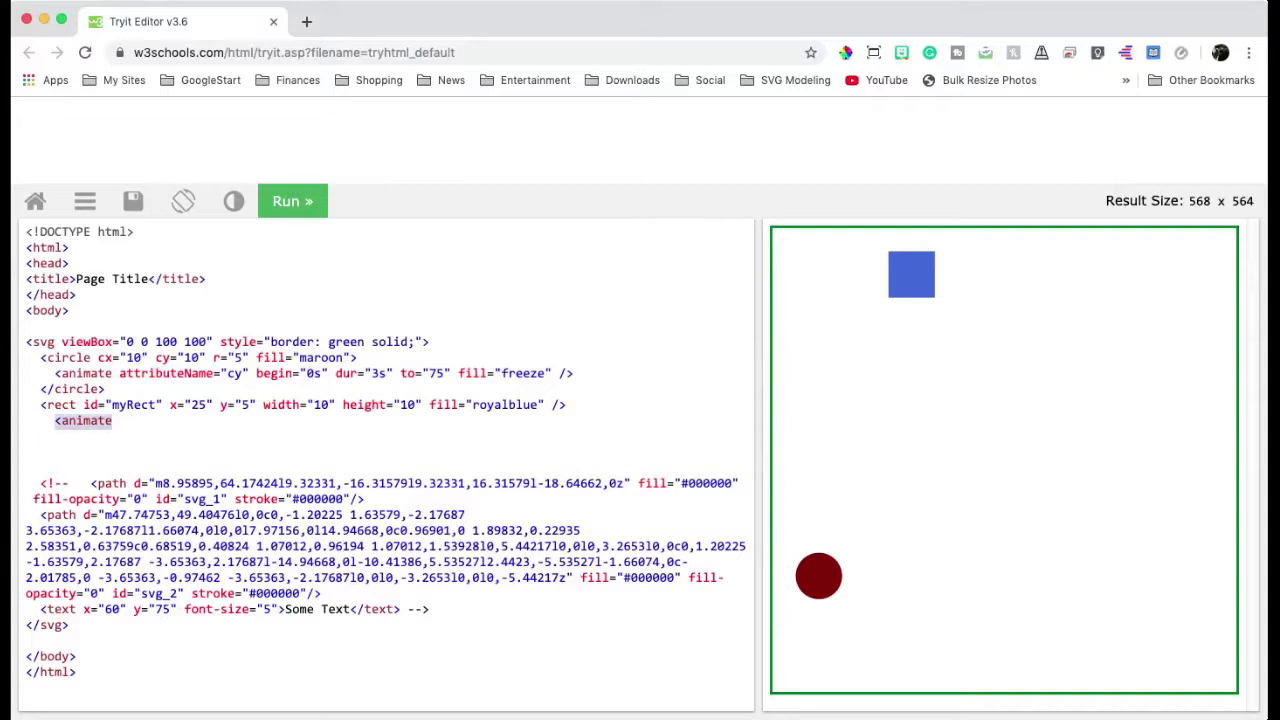
Paste the circle's animate attributes into the new tag and target it at #myRect via xlink:href
type("attributeName=\"cy\" begin=\"0s\" dur=\"3s\" to=\"75\" fill=\"freeze\" />")
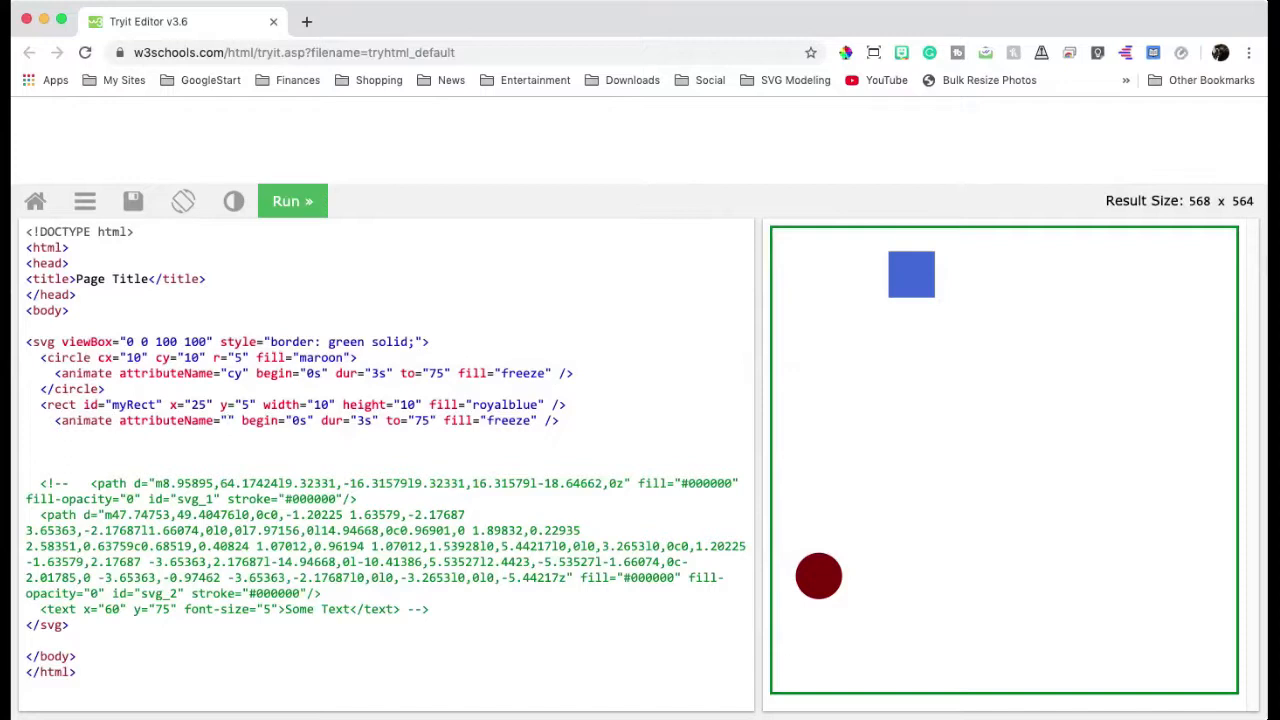
type("xlink:href=\"#m\"")
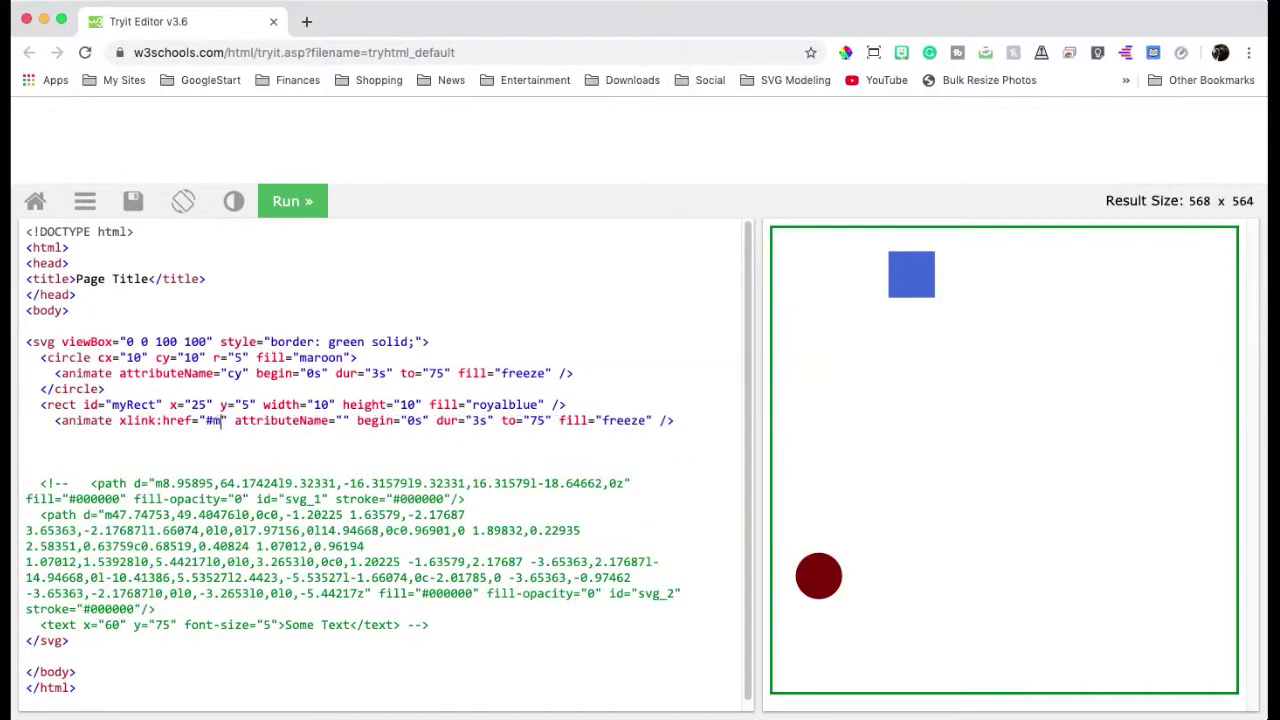
type("yRect")
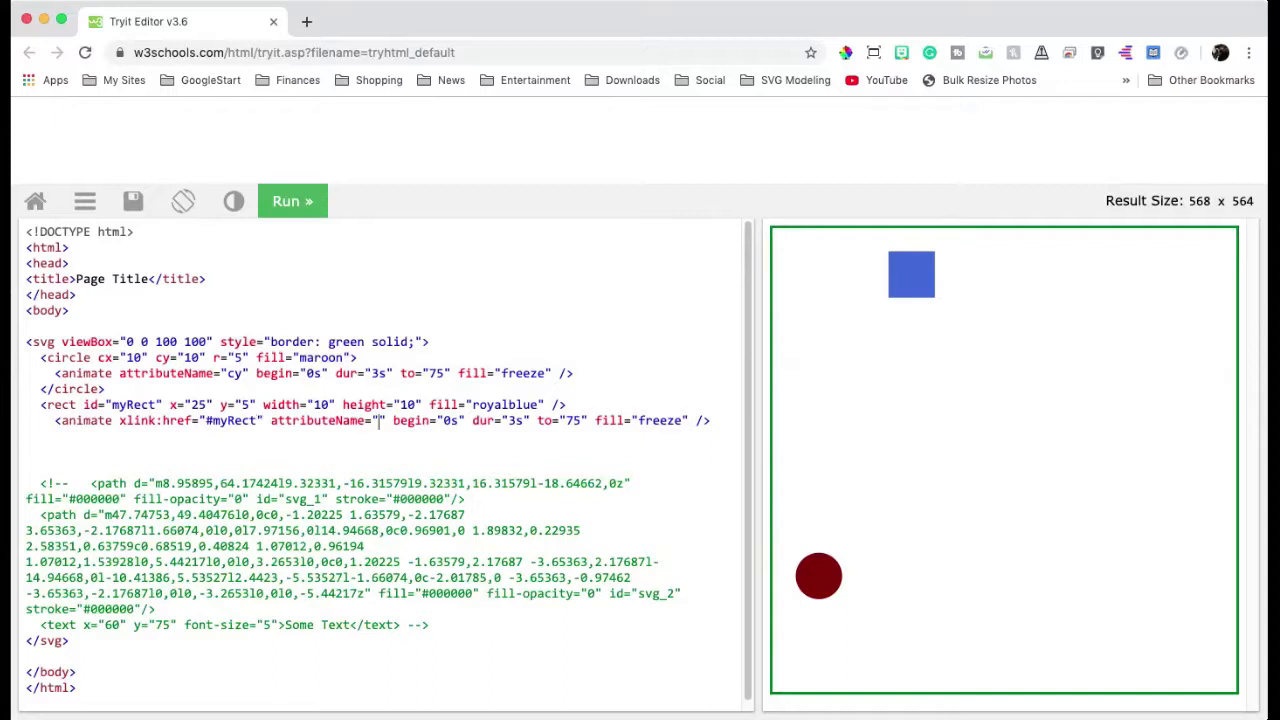
Animate the square's y to 65 beginning at 3s, then run the preview
type("y")
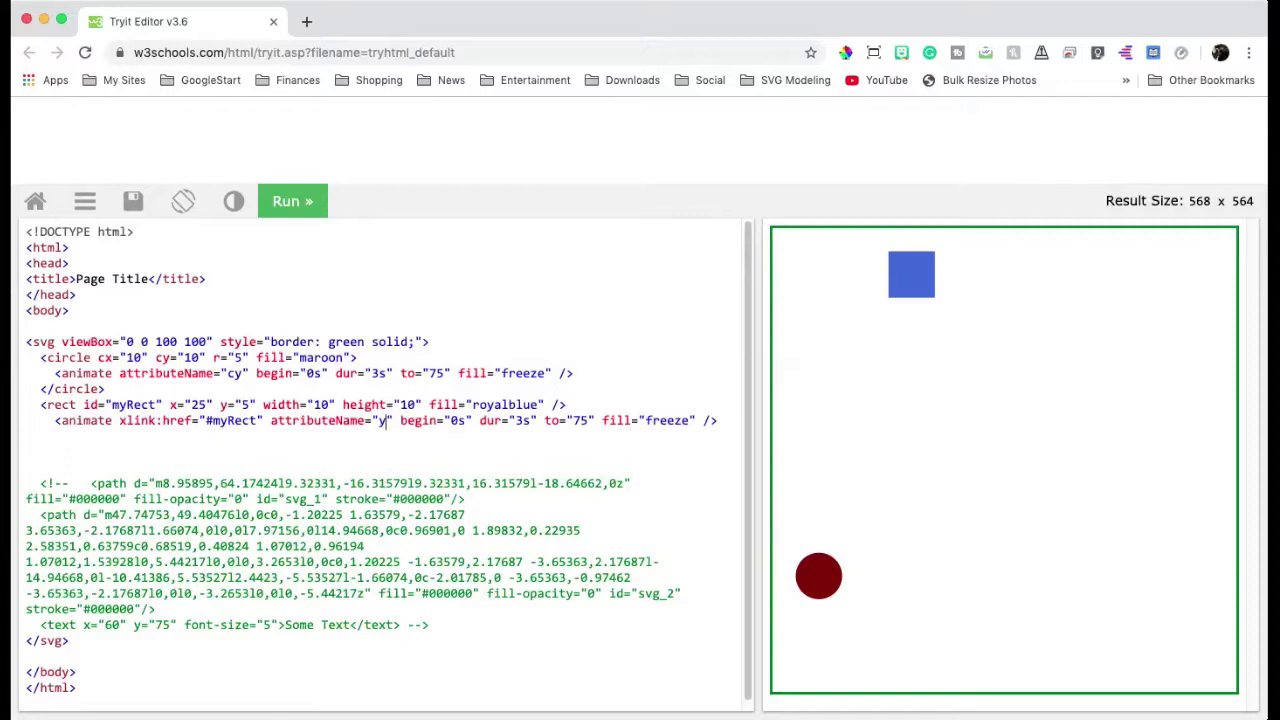
left_click(455, 420)
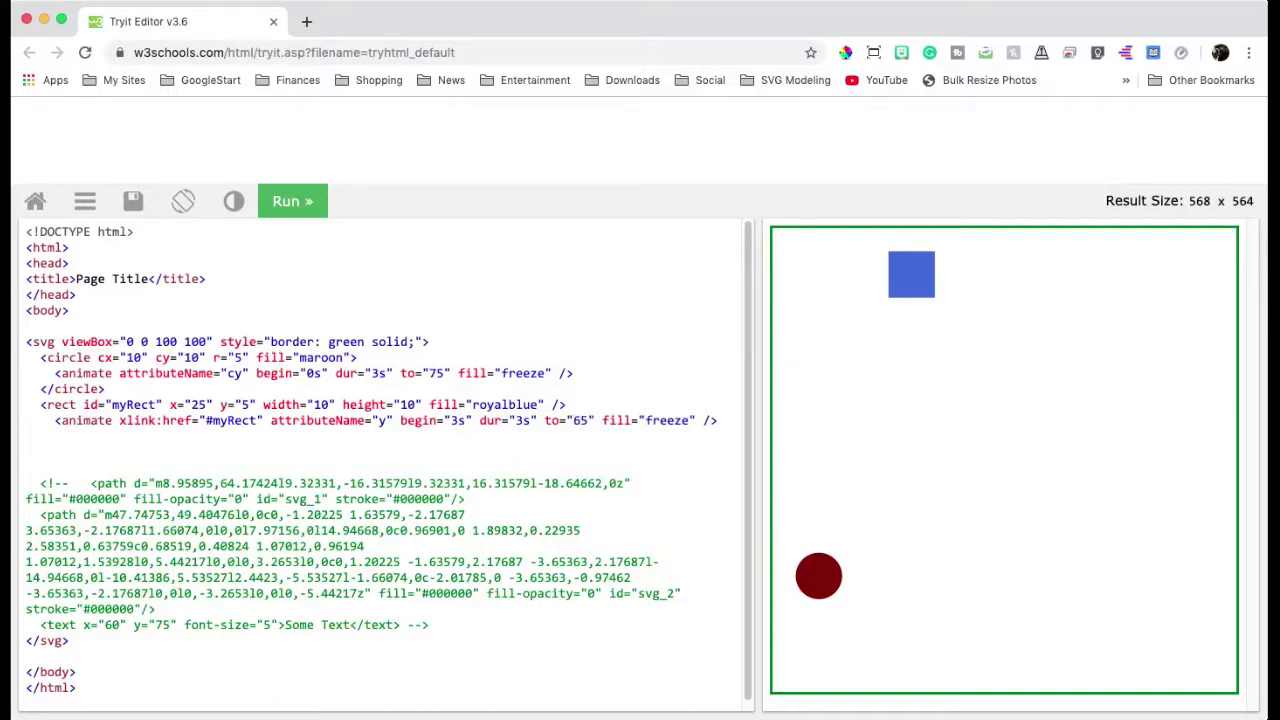
left_click(291, 201)
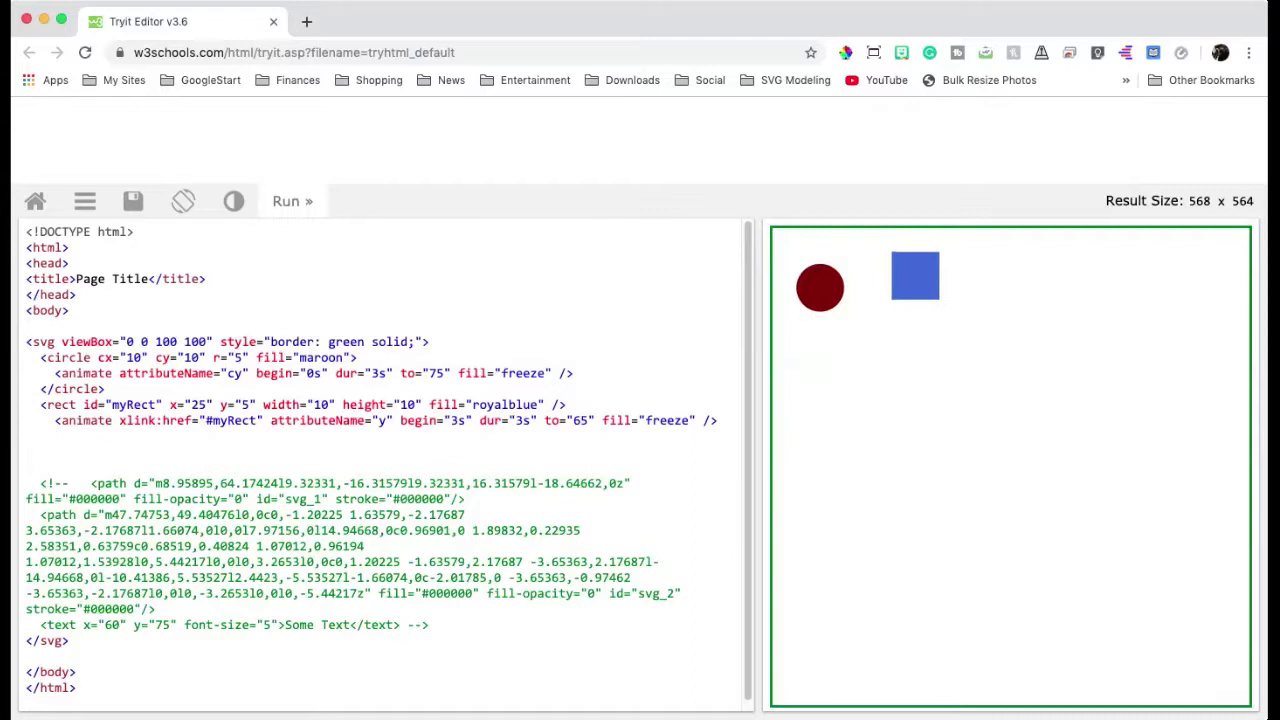
Set the circle animation's begin to 2s and the square's to value to 75, then rerun
left_click(292, 201)
type("2")
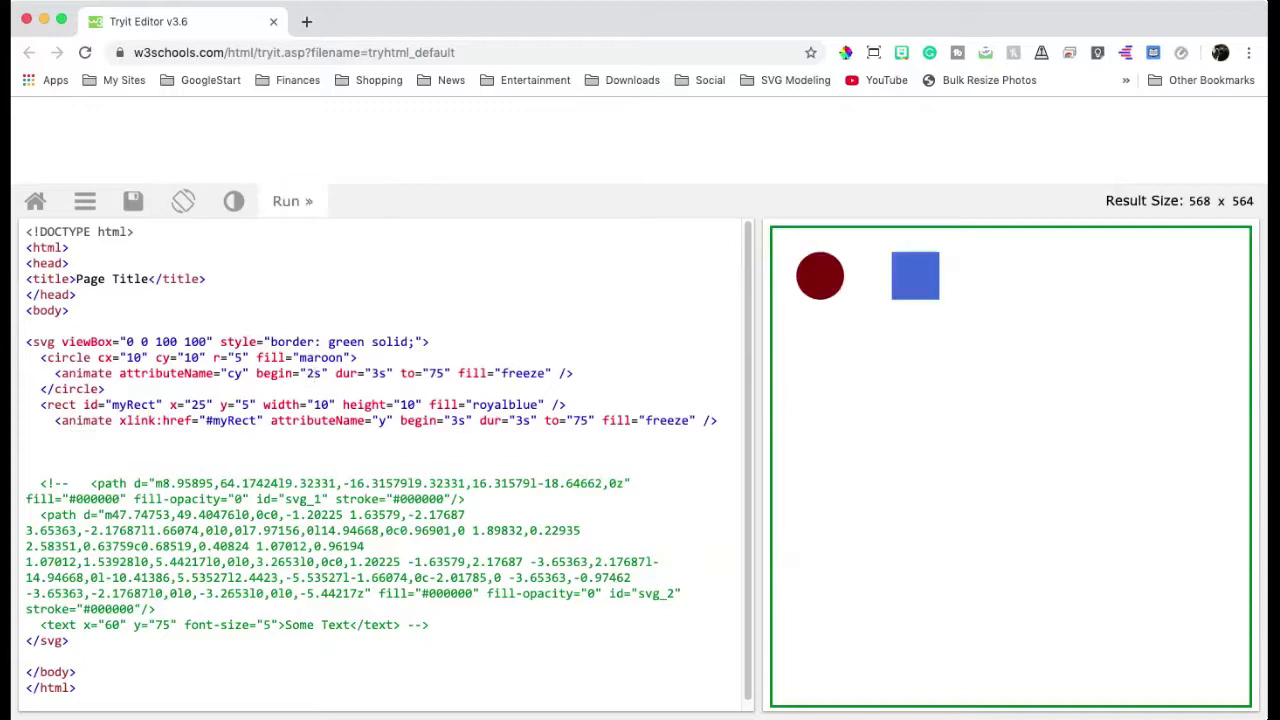
left_click(292, 201)
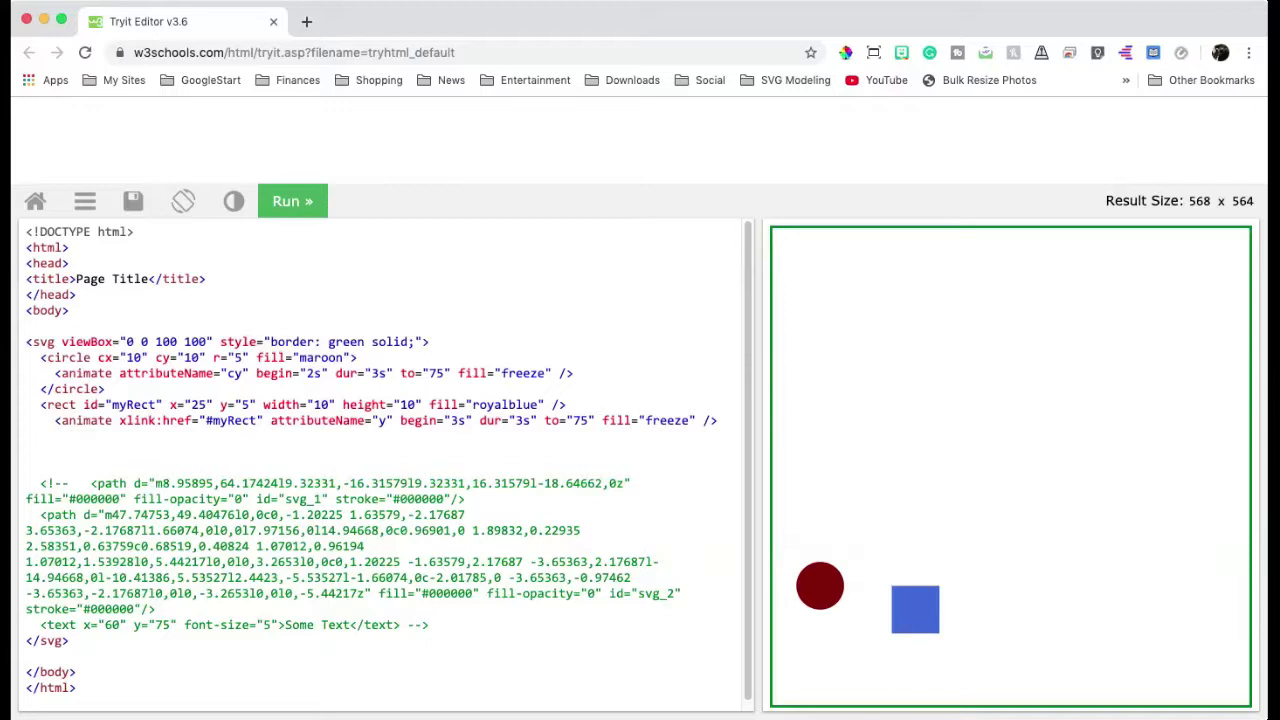
Give the circle's animate id "one", set the square's begin to one.end, and run
double_click(84, 373)
type(" id=\"")
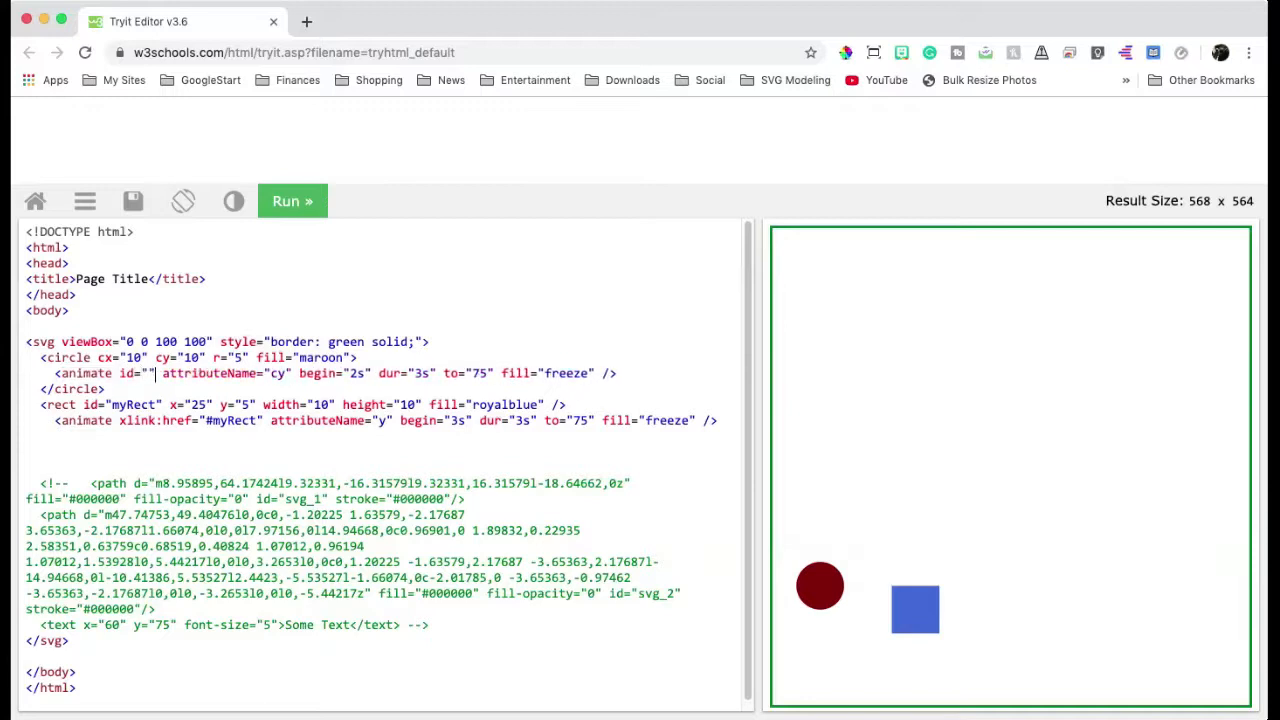
type("one")
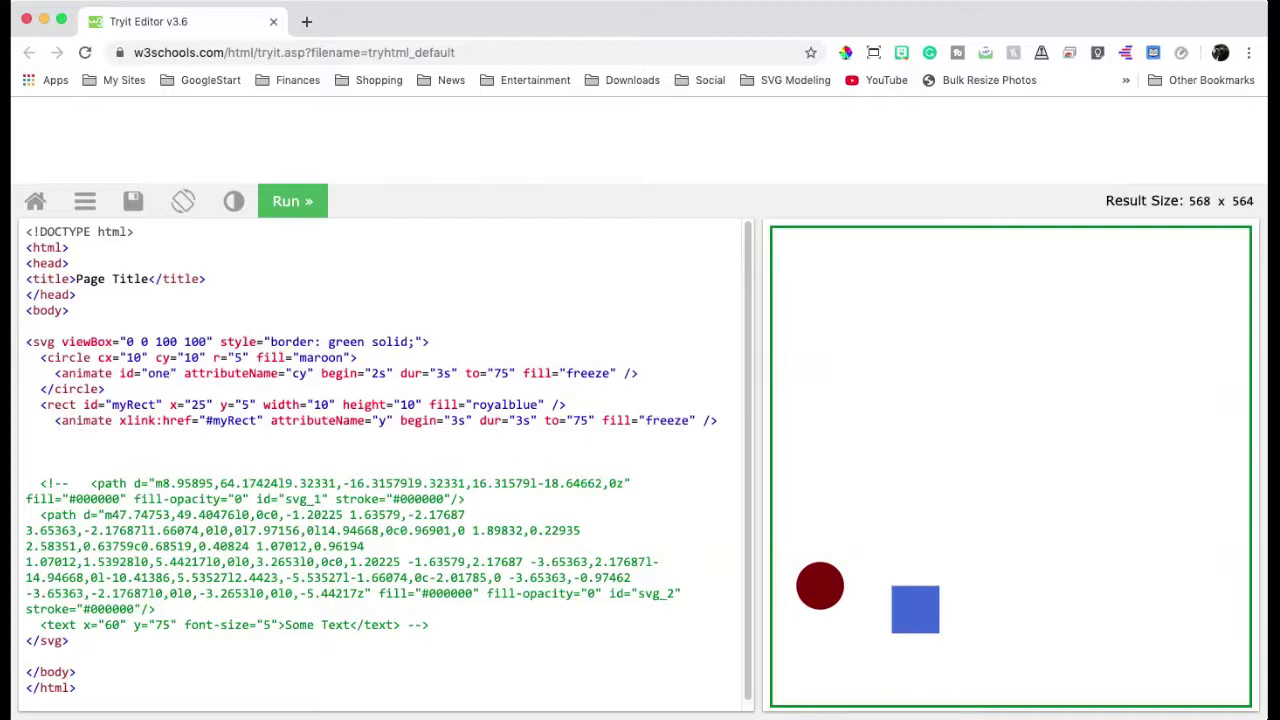
type("one")
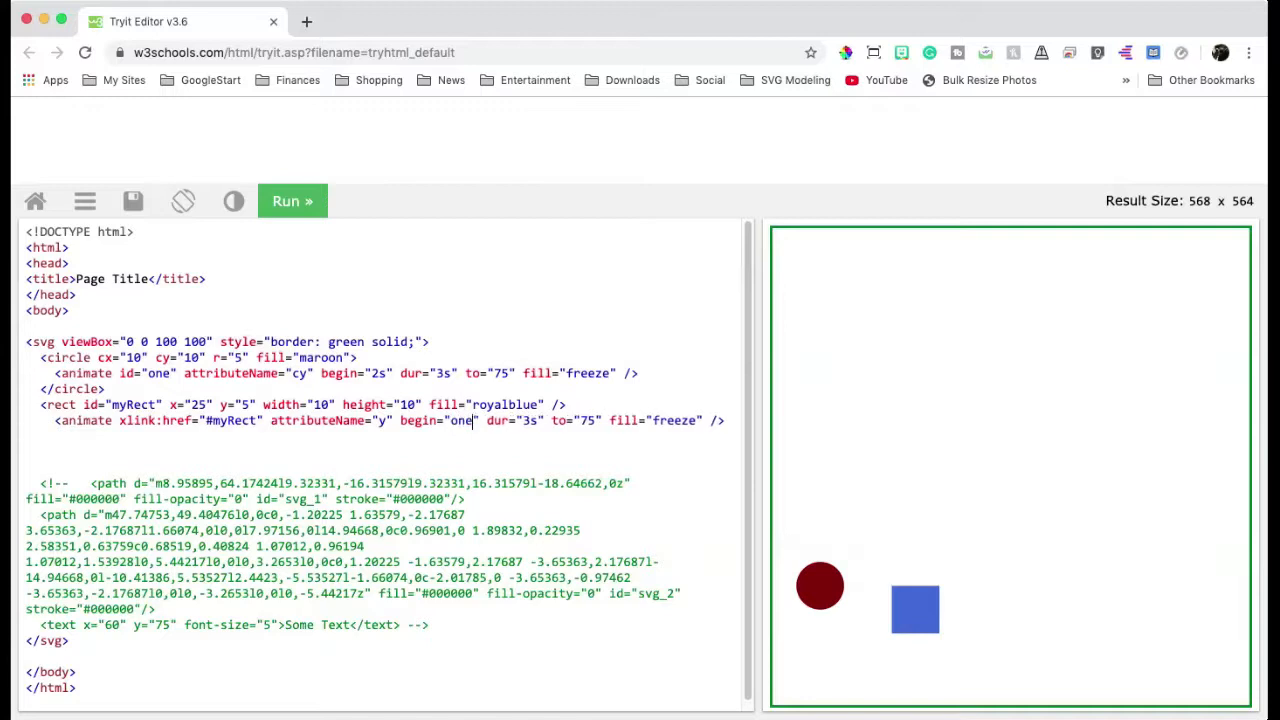
type(".end")
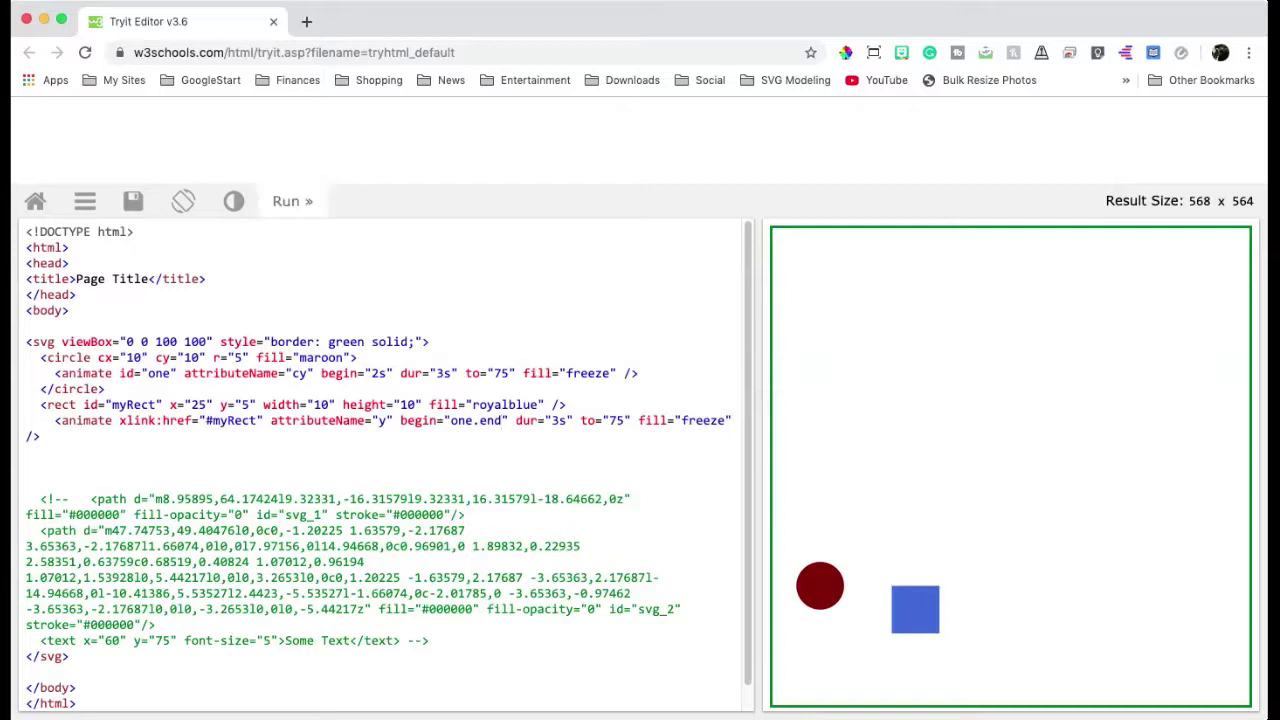
left_click(292, 201)
type(".5")
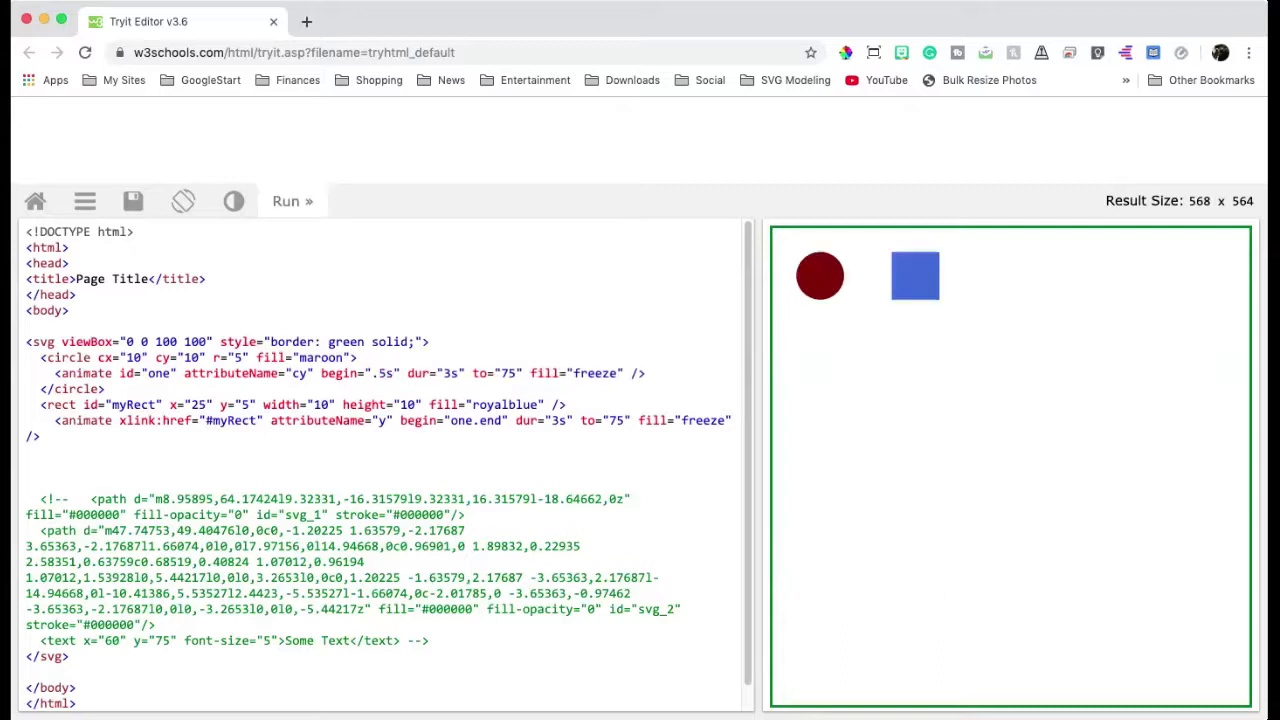
Set the square's begin to one.end+1.5s, rerun, and copy the circle's animate line
left_click(292, 201)
type("+")
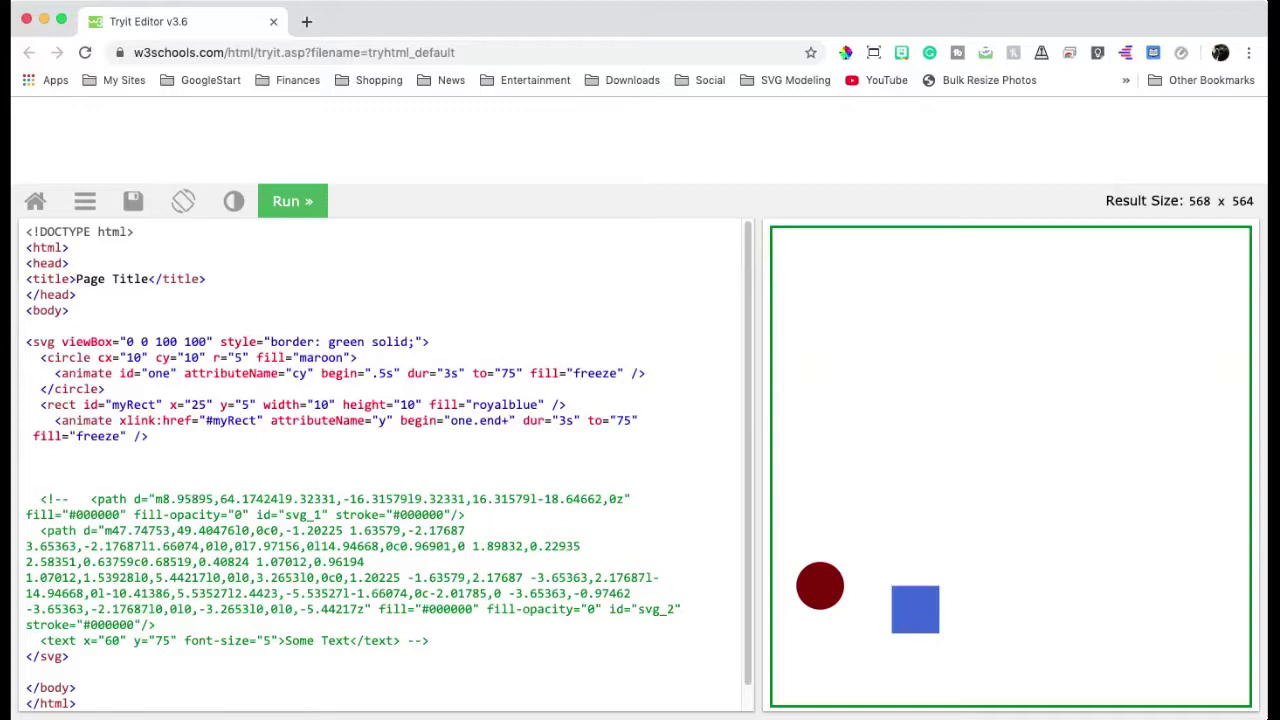
type("1.4")
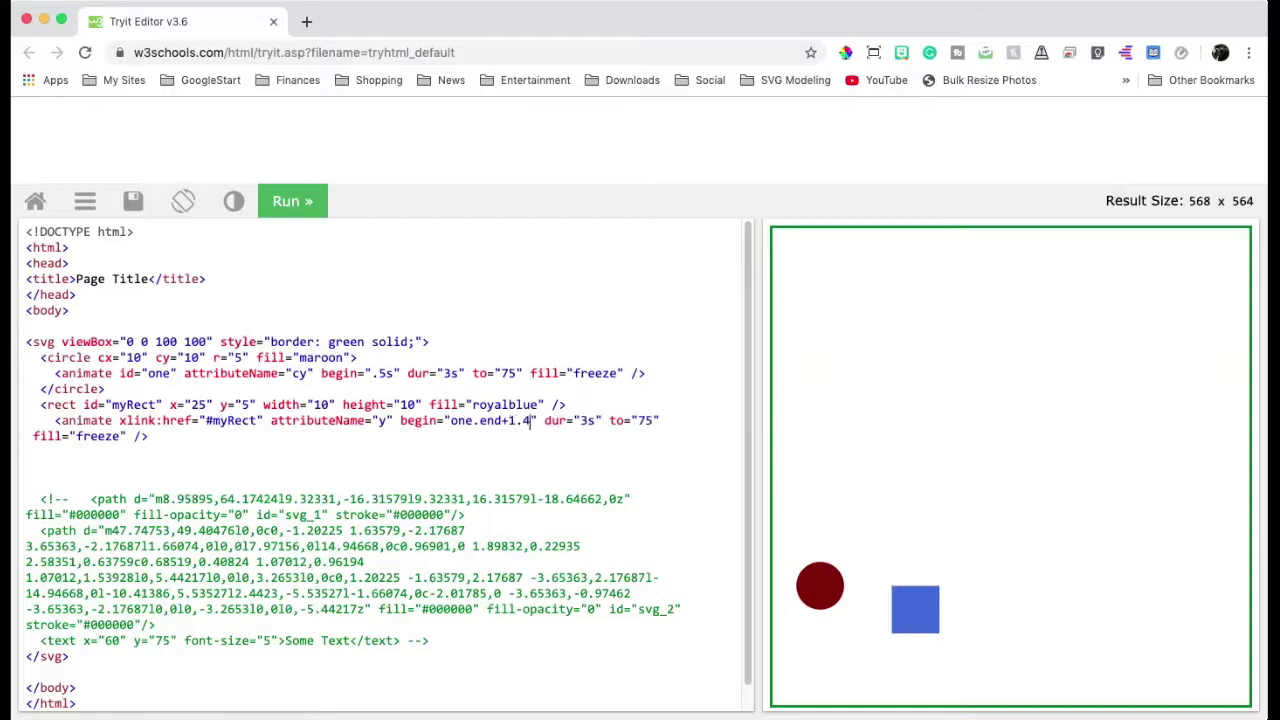
type("s")
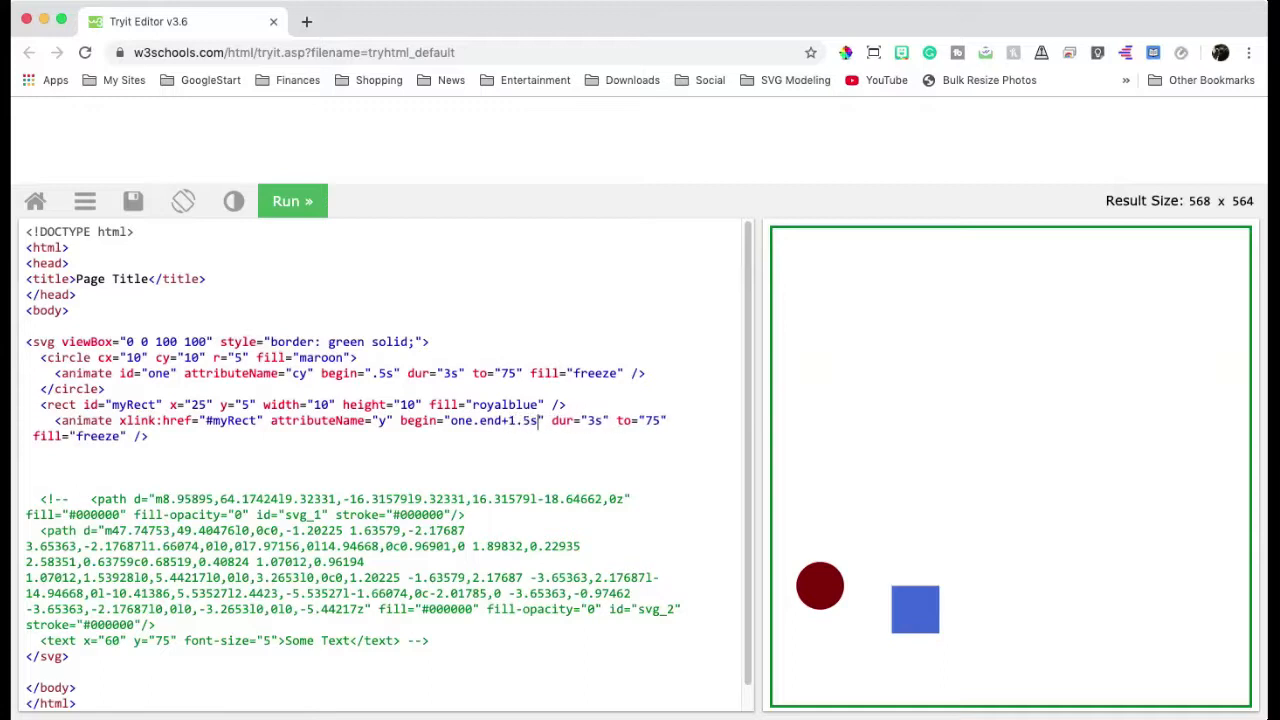
left_click(292, 201)
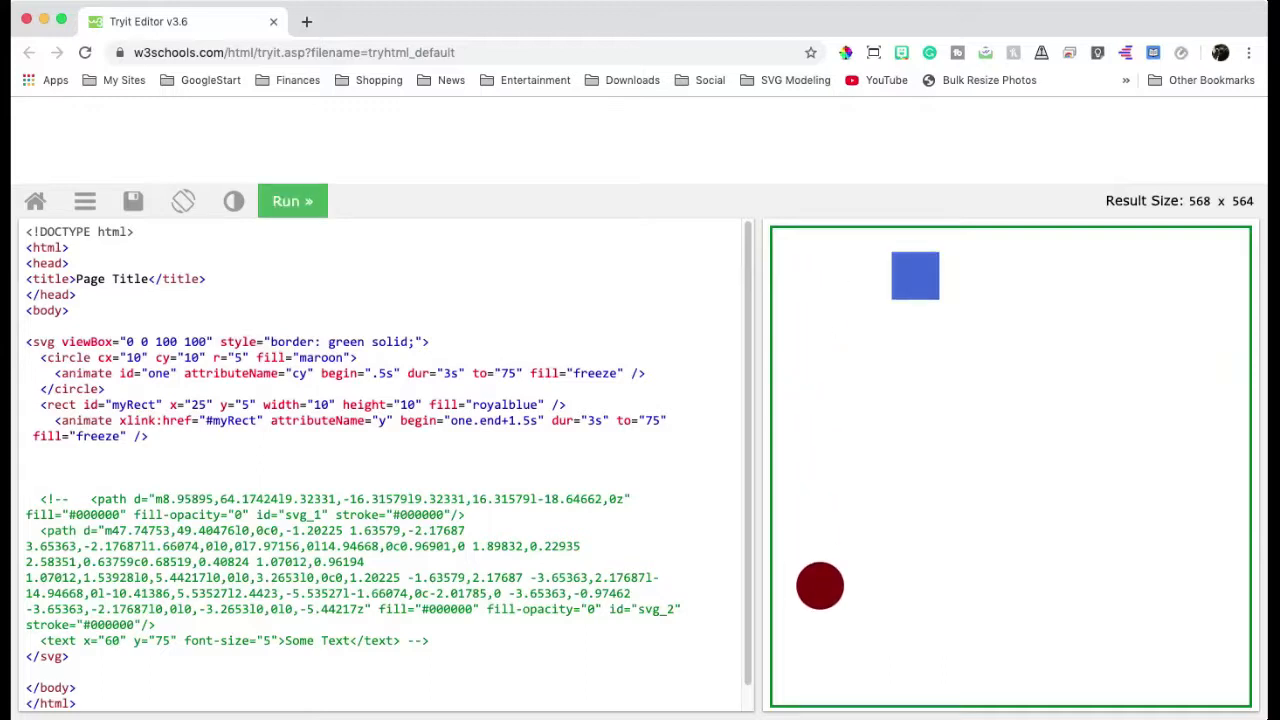
left_click(292, 201)
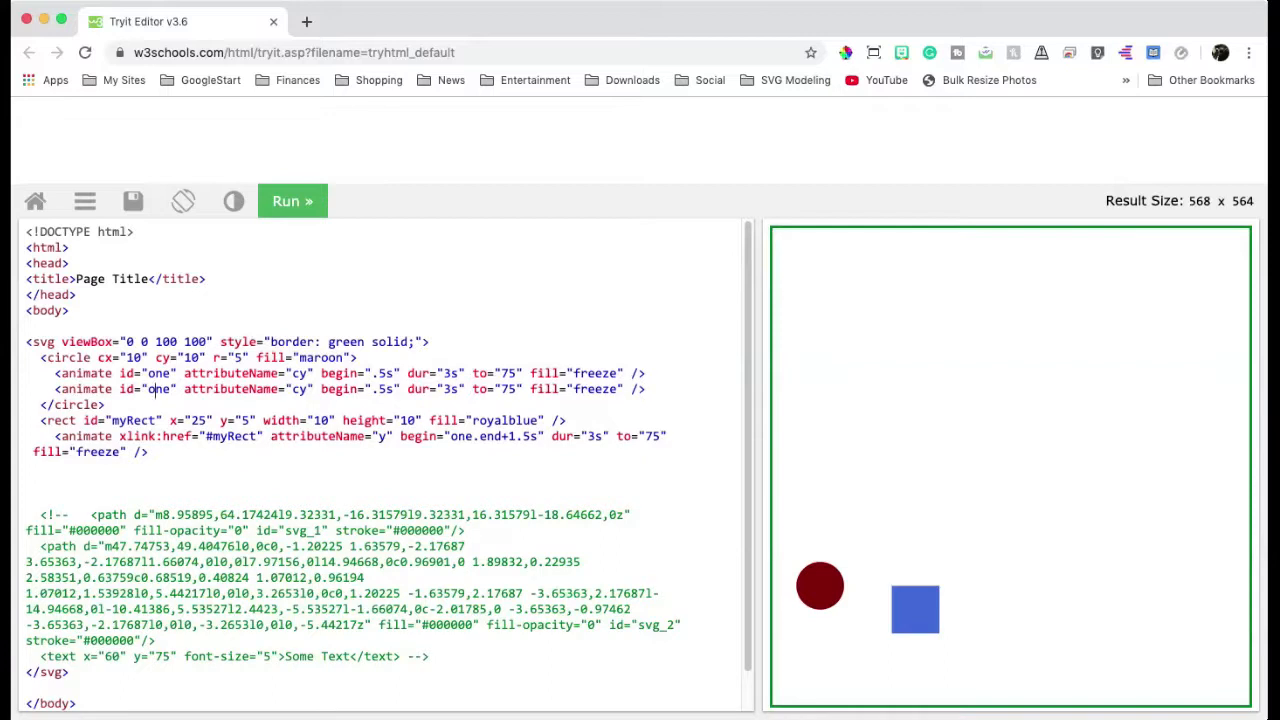
Name the duplicate circle animation 'two' animating cx, and start the square at two.end
type("two")
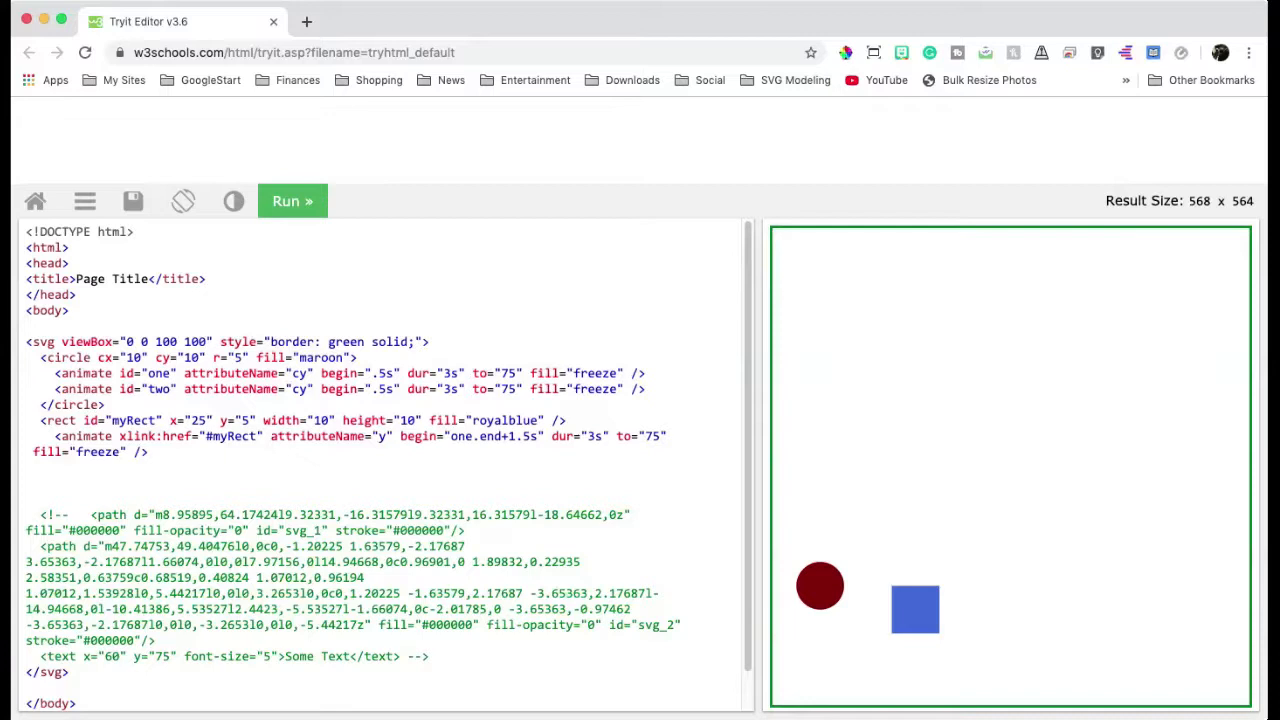
type("x")
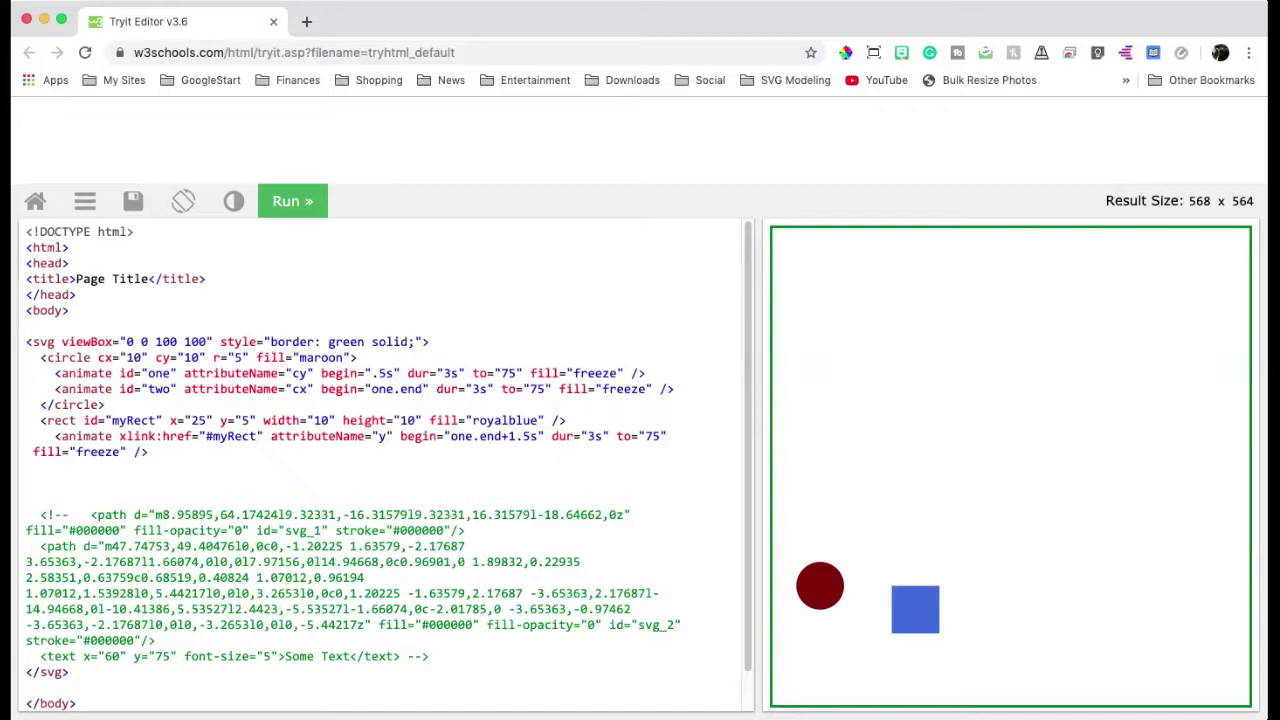
left_click(424, 389)
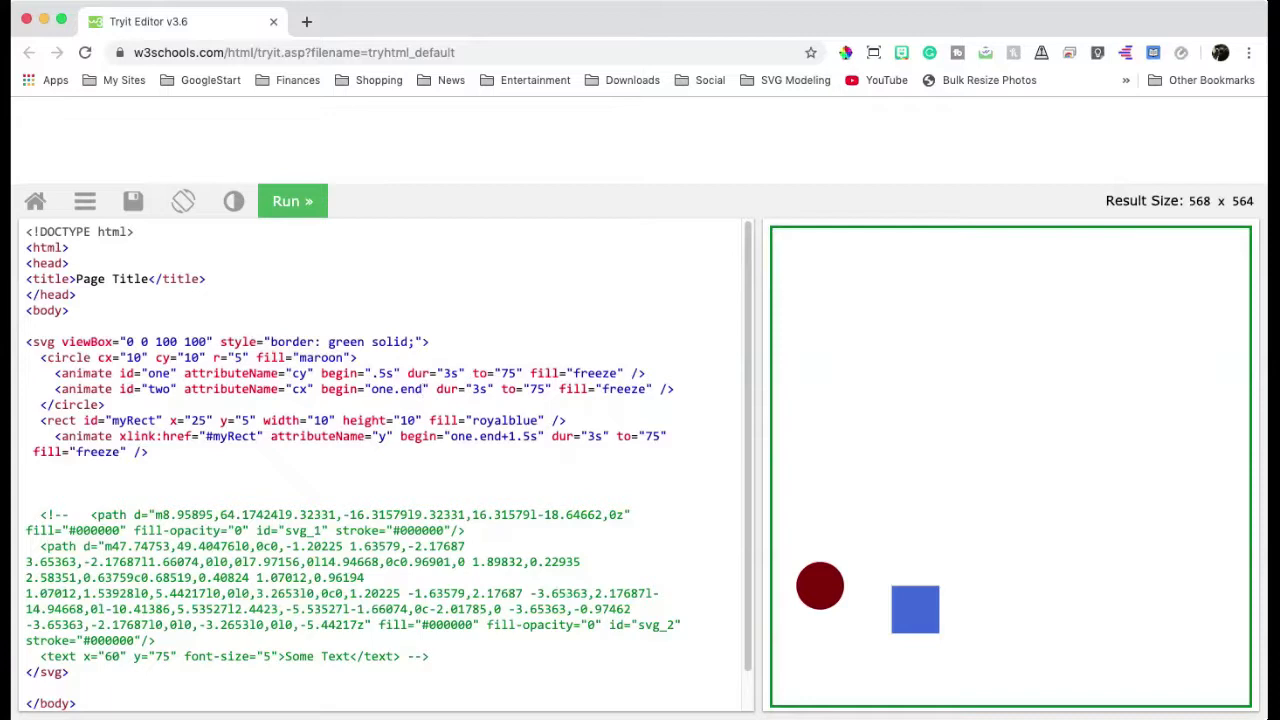
double_click(484, 436)
type("tw")
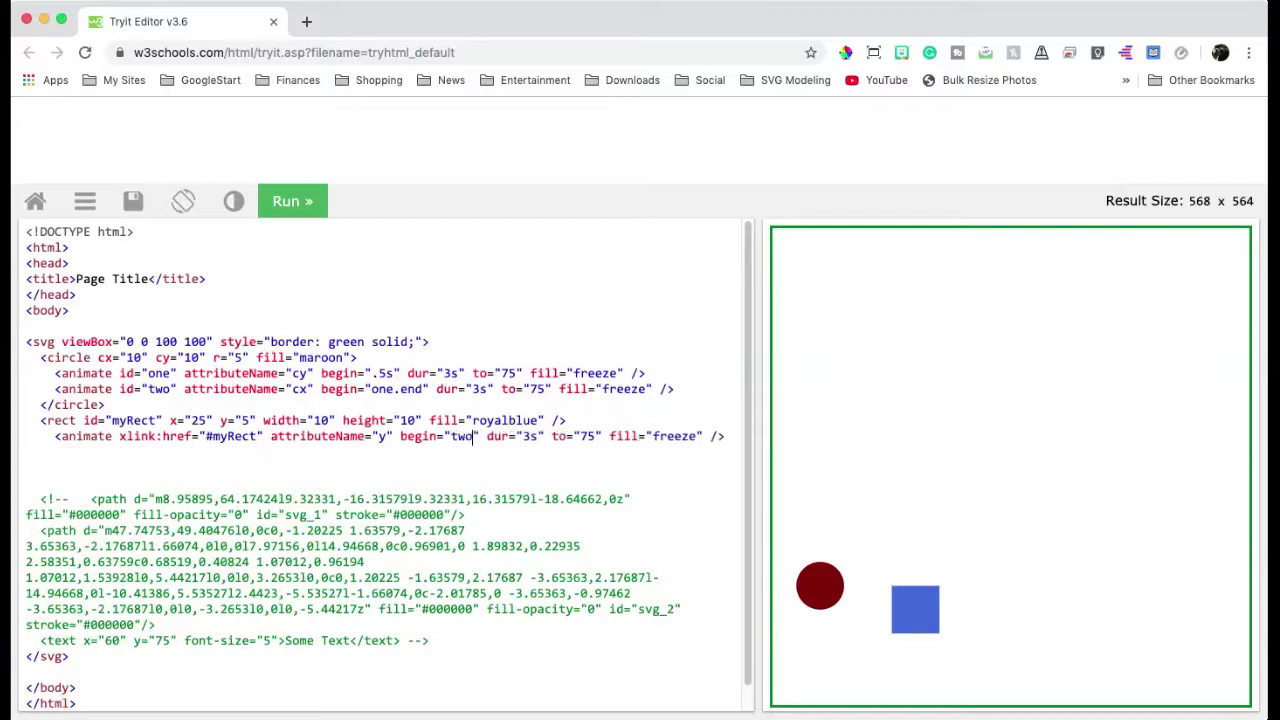
type(".end")
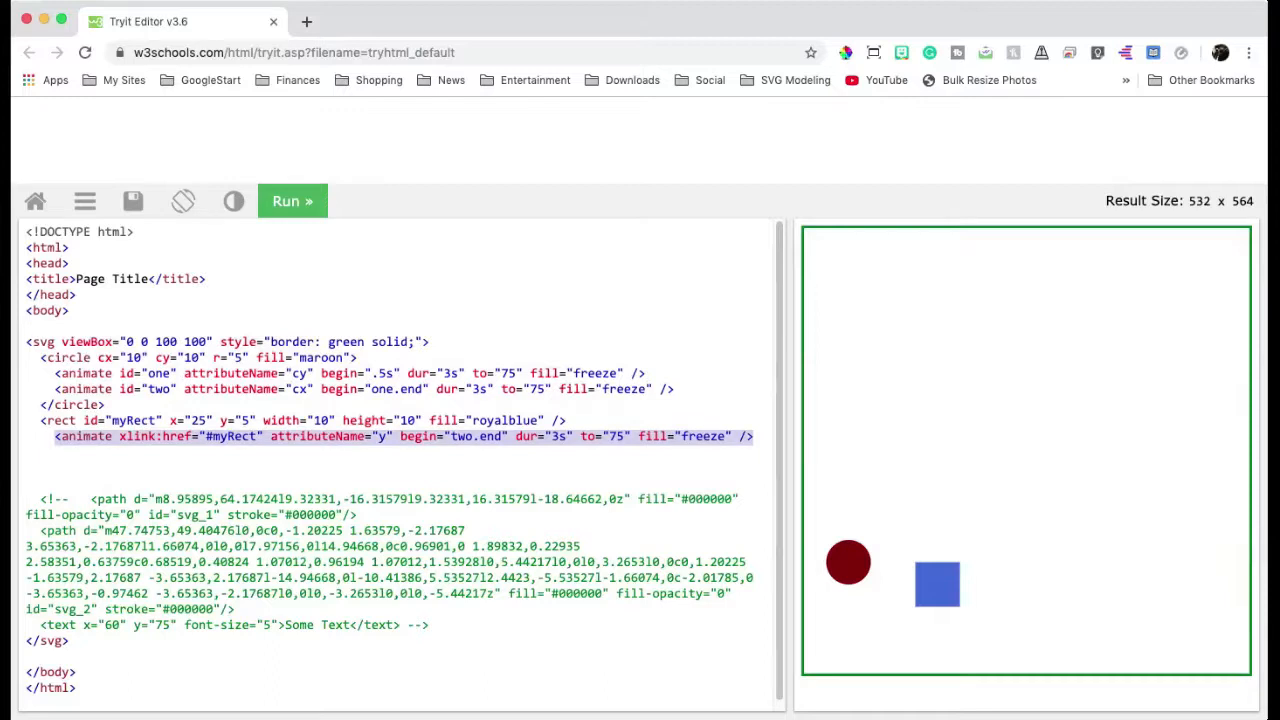
Add a 3s myRect animation on y with target 50, then run the preview
type("<animate xlink:href=\"#myRect\" attributeName=\"y\" begin=\"two.end\" dur=\"3s\" to=\"75\" fill=\"freeze\" />")
type(" id=\"three\"")
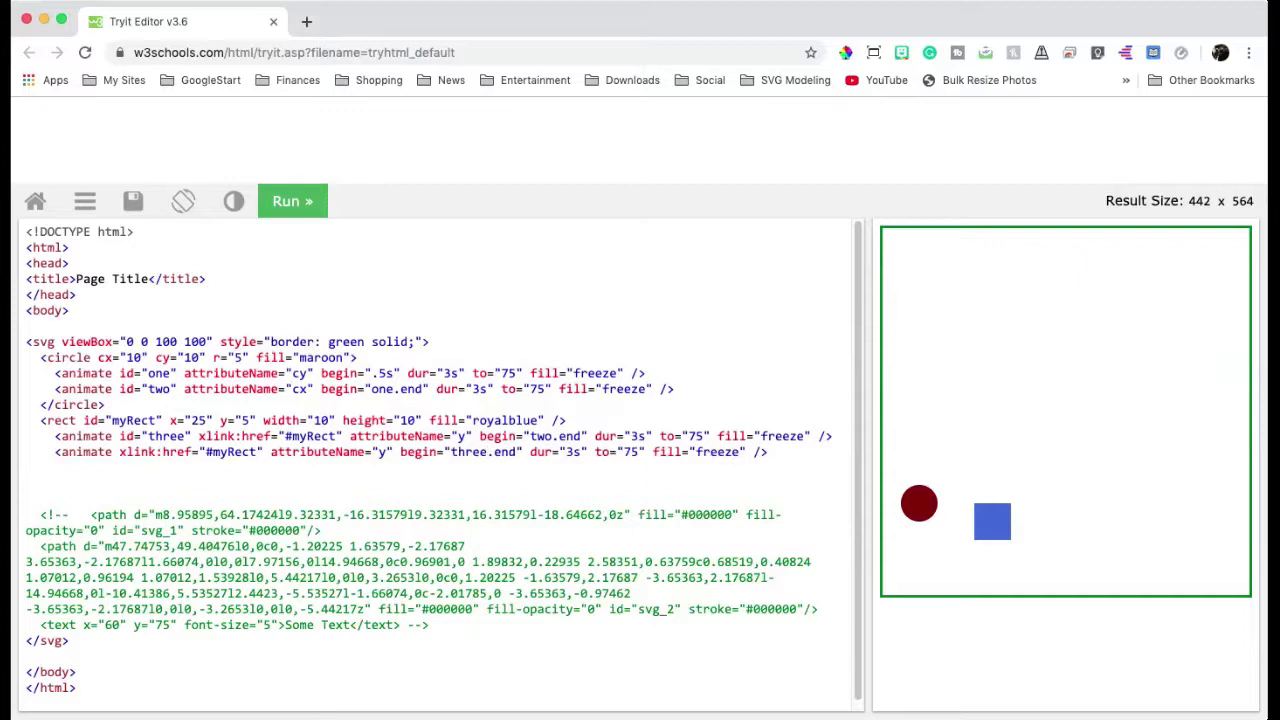
double_click(628, 451)
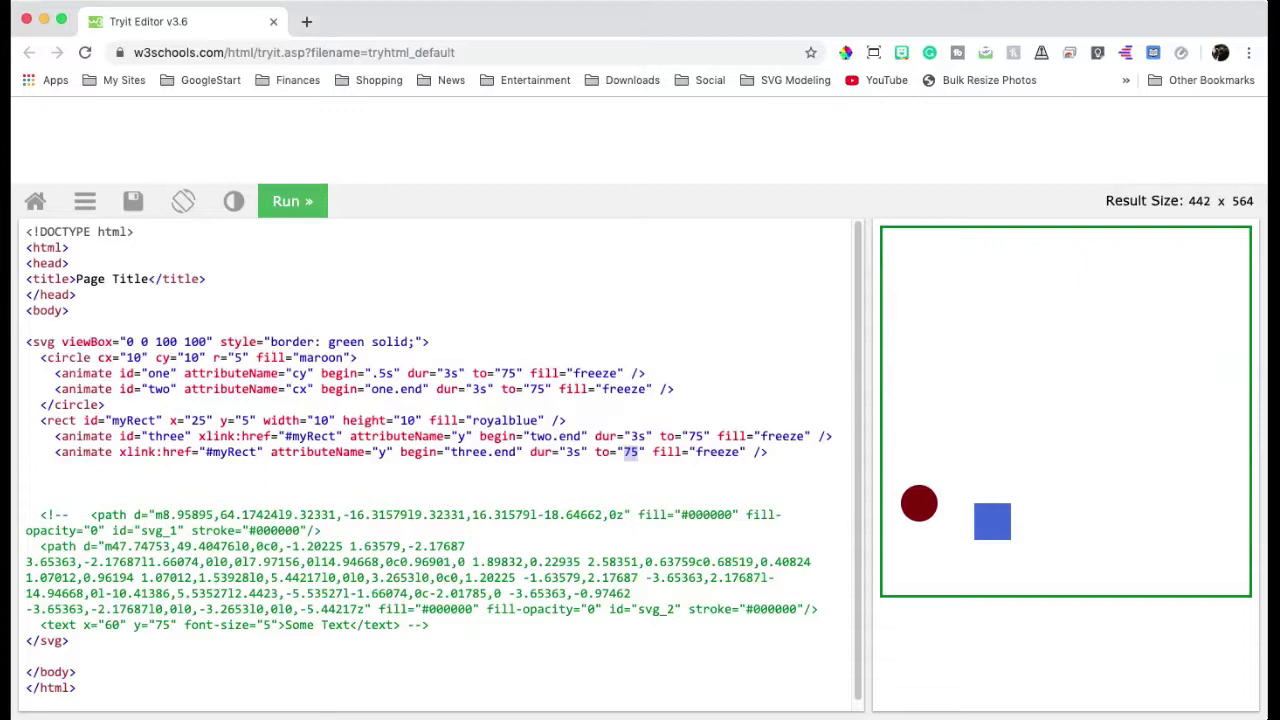
type("50")
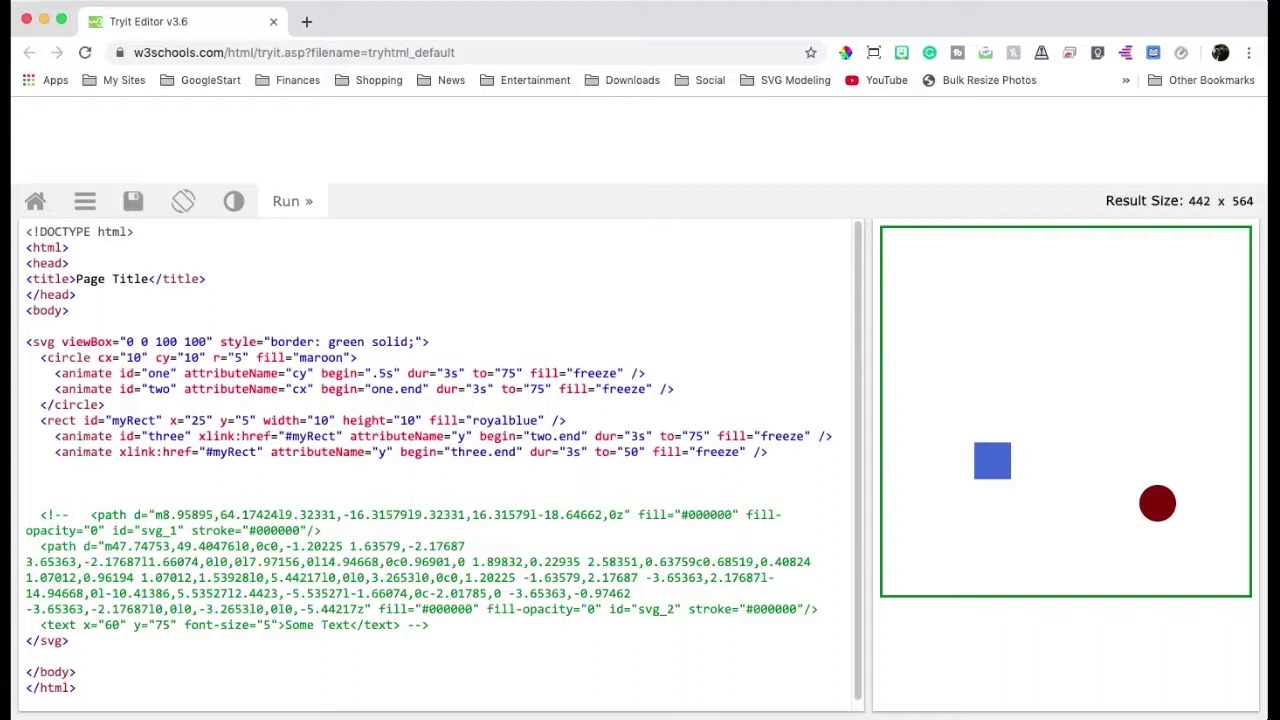
left_click(292, 201)
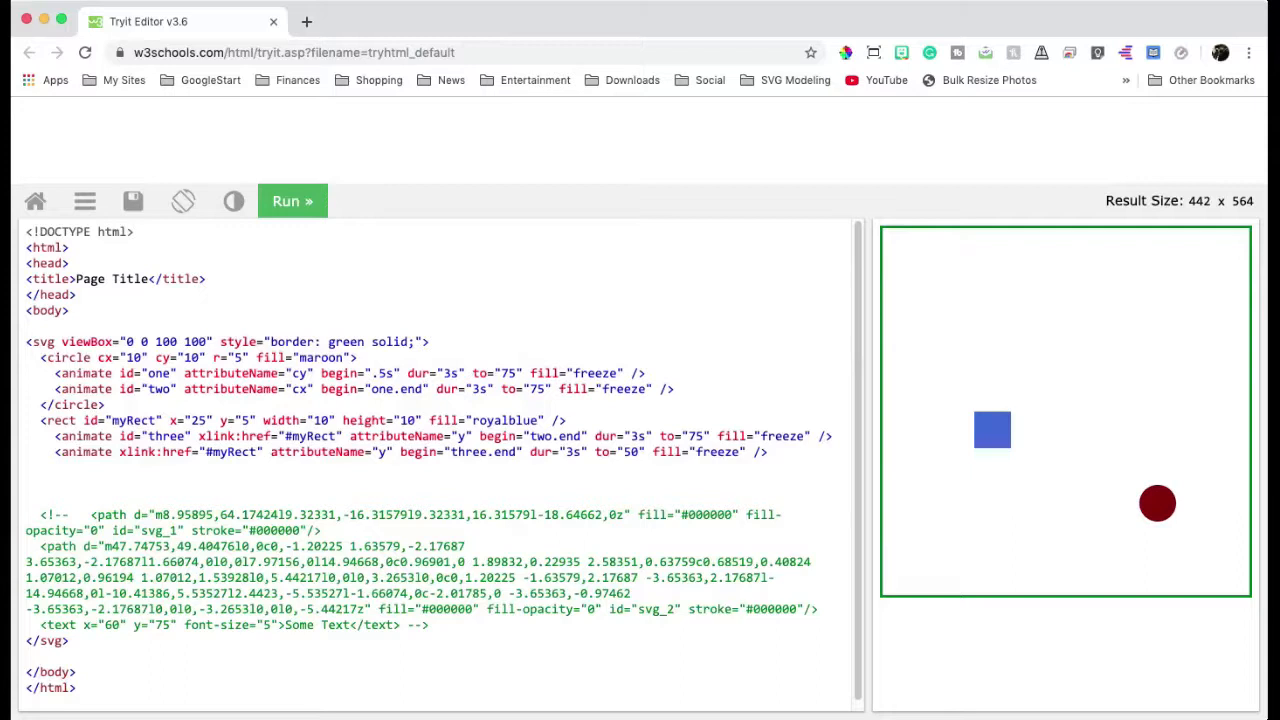
scroll("down", 3)
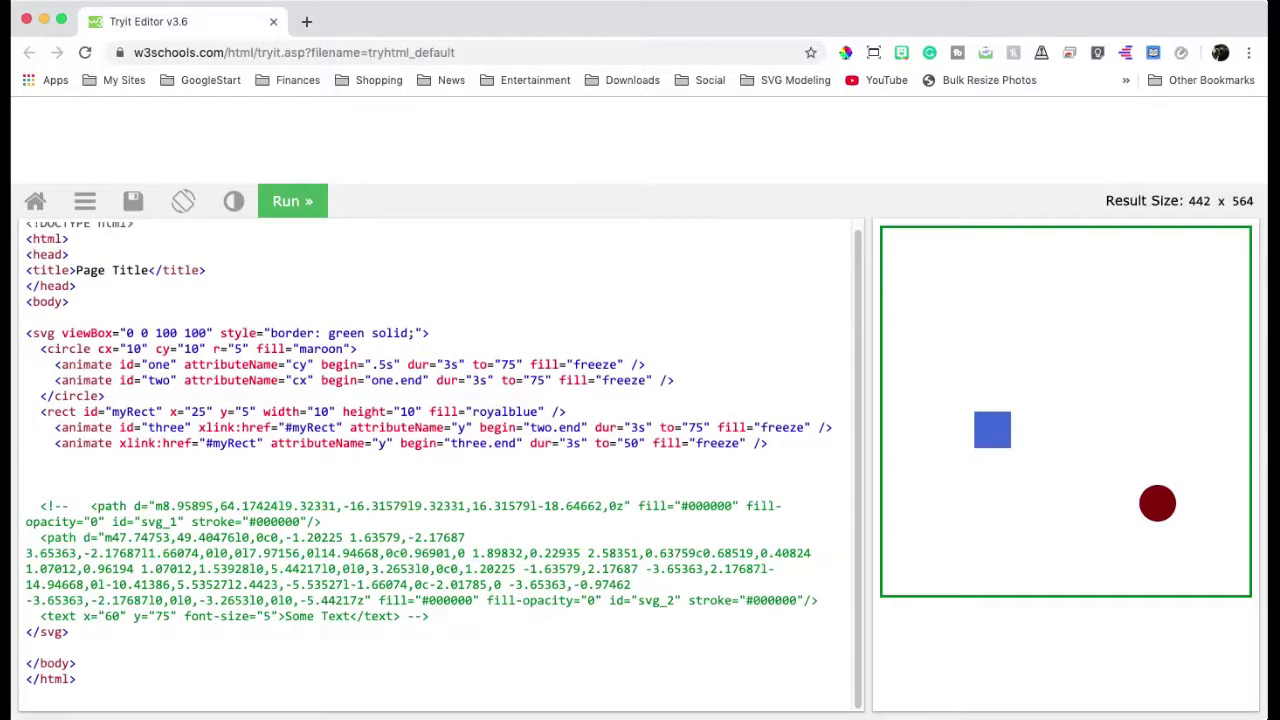